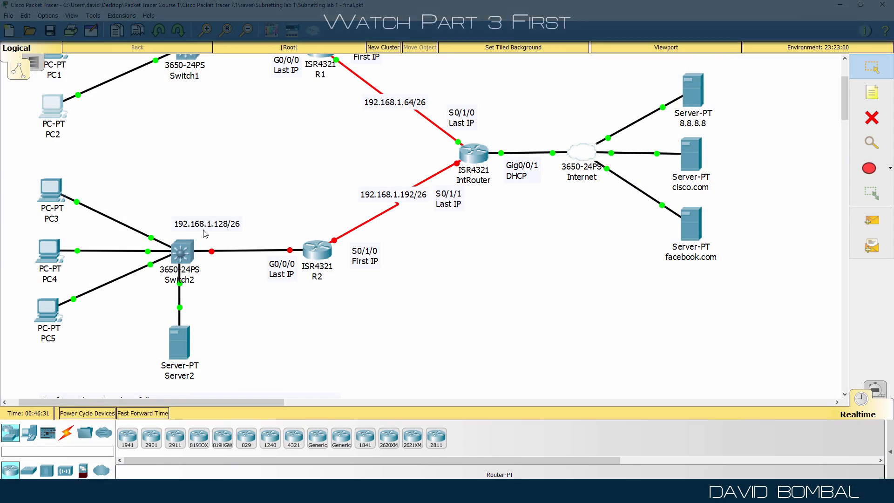
mouse_move(238, 234)
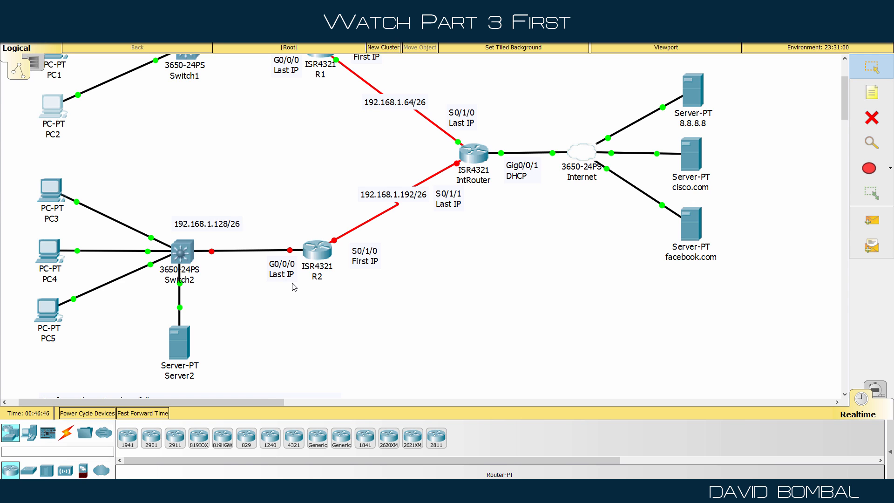
mouse_move(295, 287)
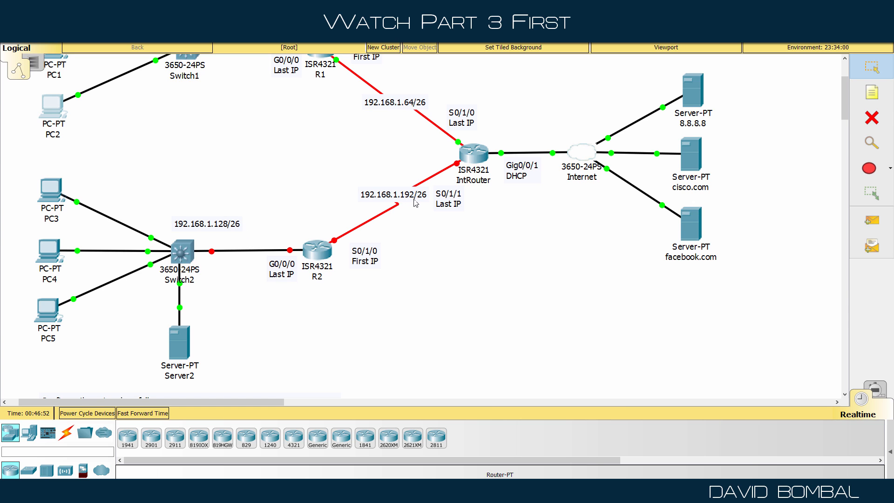
mouse_move(229, 258)
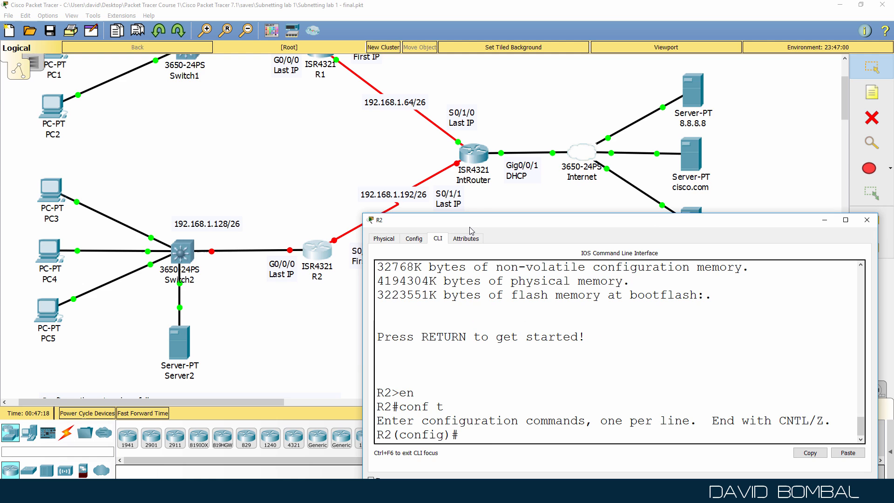
Step: Assign R2's G0/0/0 192.168.1.190 255.255.255.192 and enable it with no shut, then bring up Switch2
type("int g0/0/")
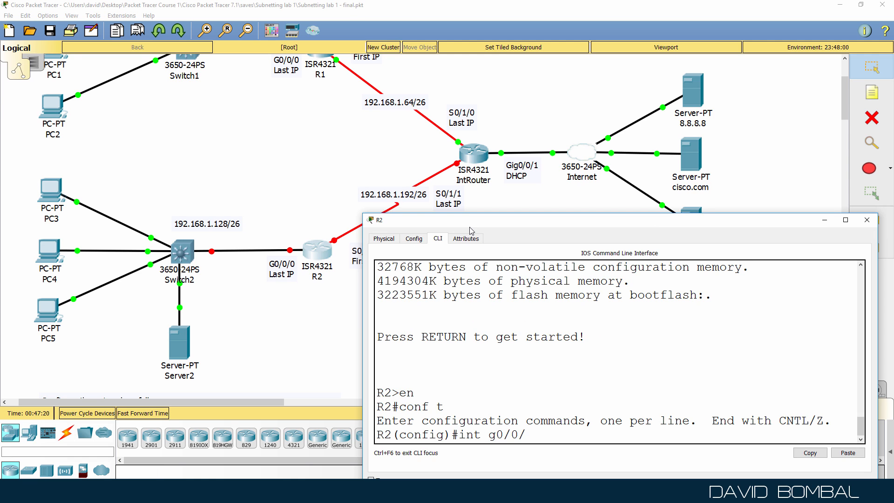
type("ip address 1")
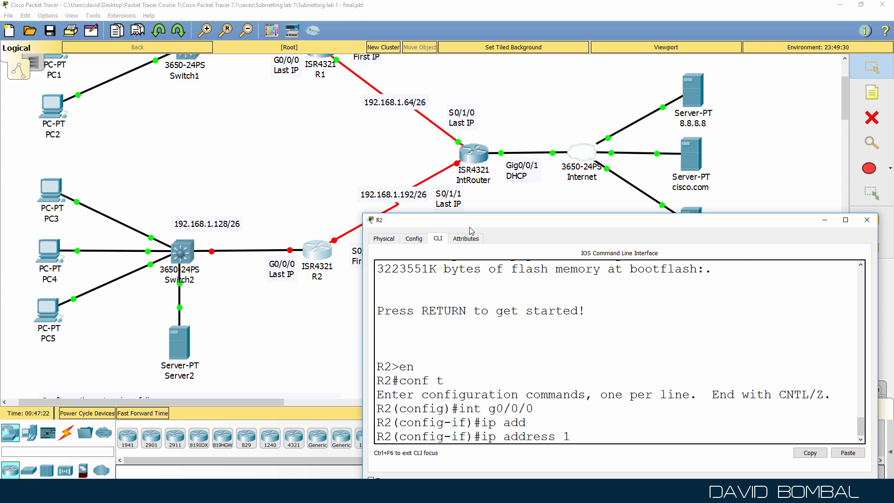
type("92.168.1.19")
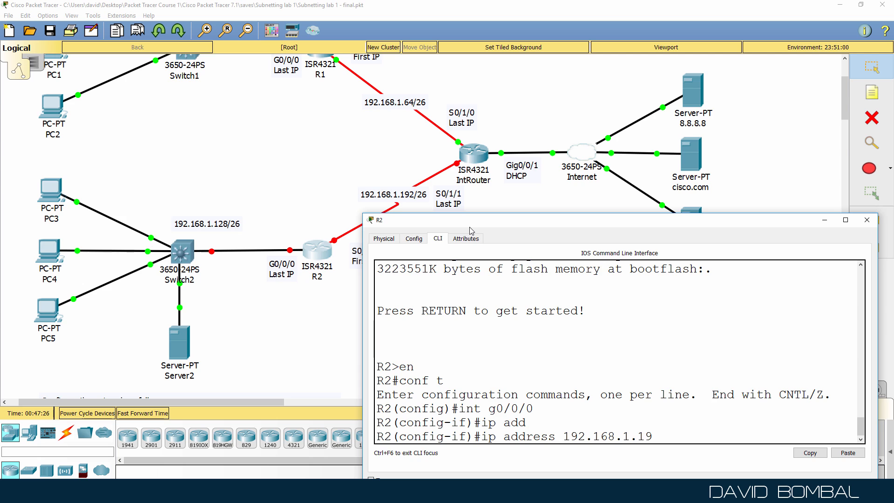
type("2")
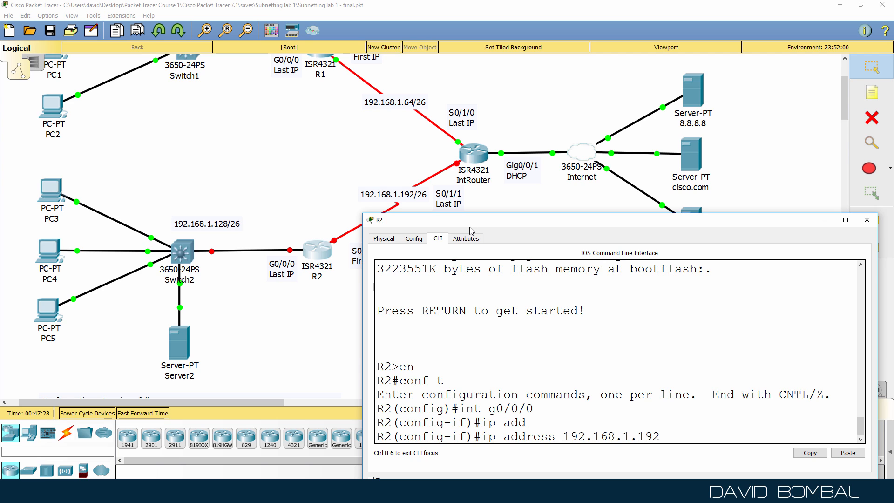
type("0")
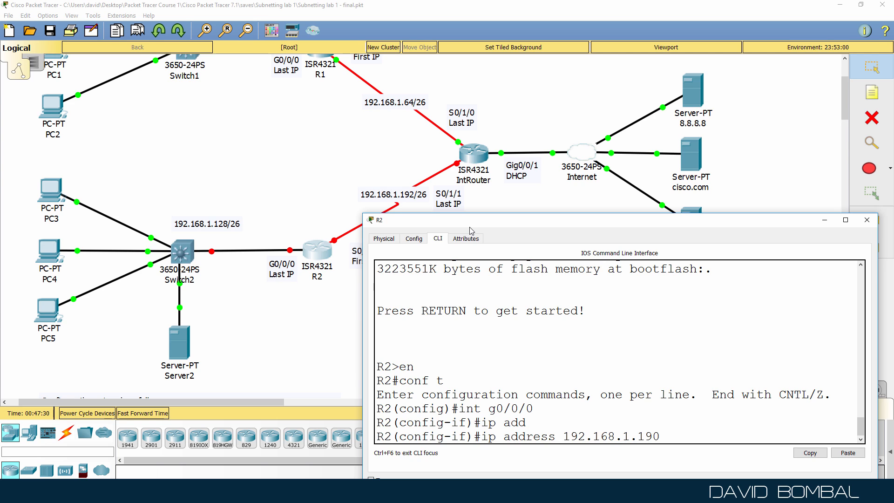
type("255.25")
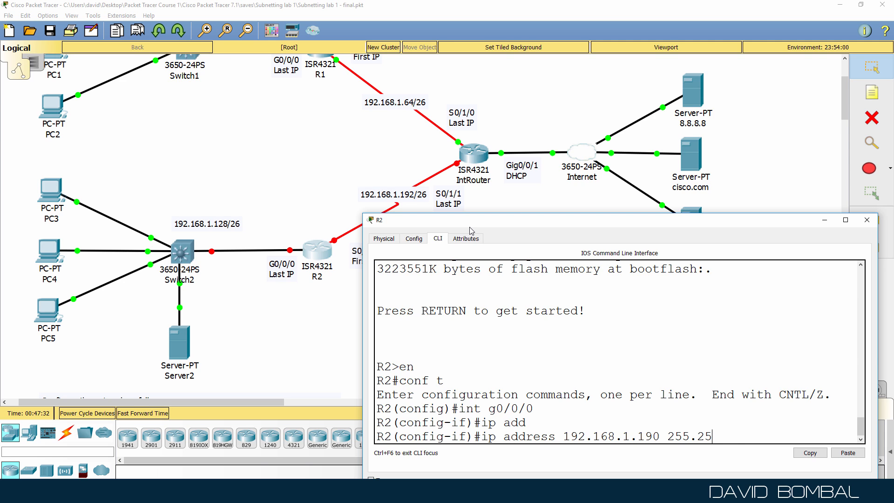
type("5.255.192")
type("n")
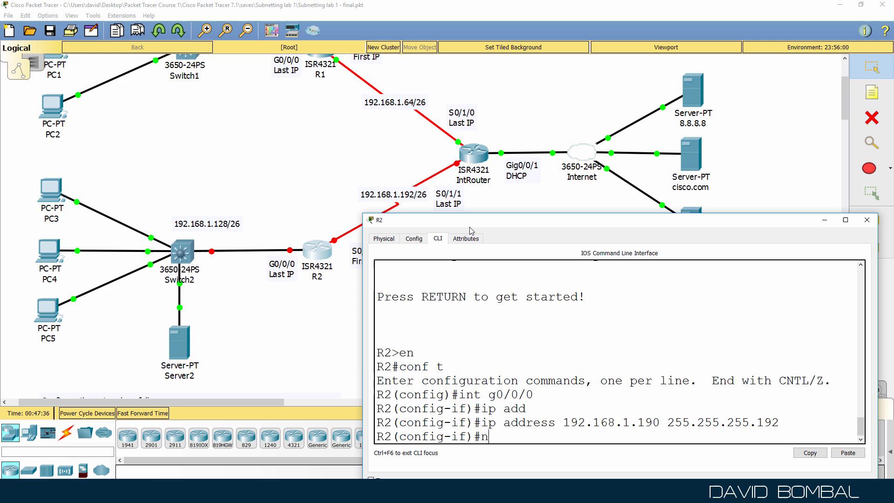
type("o shut")
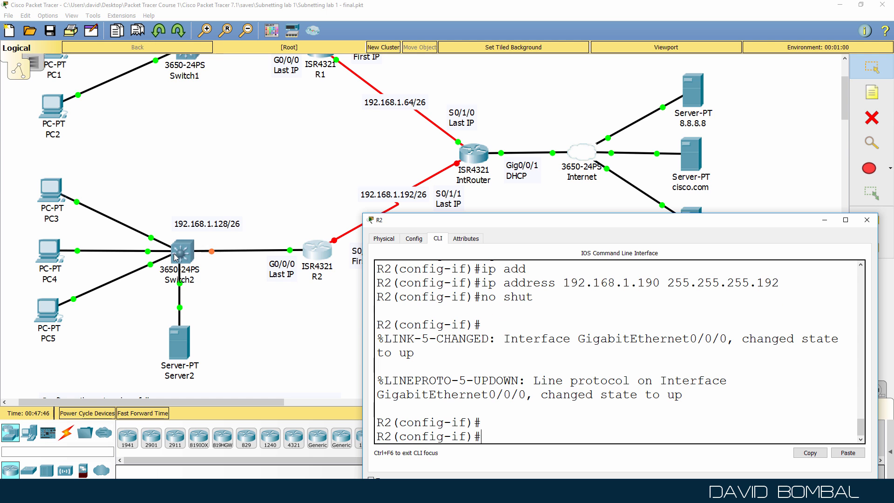
double_click(179, 251)
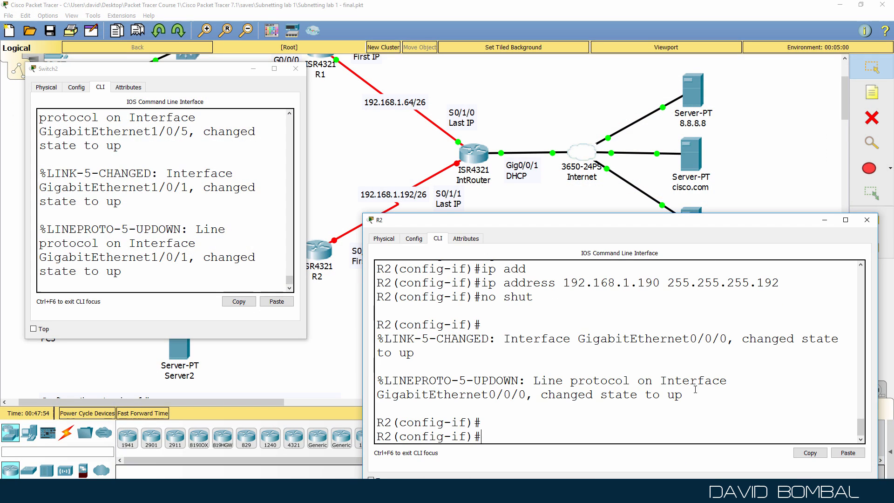
Step: Rename the switch to S2 and give VLAN 1 192.168.1.189 255.255.255.192, enabled
double_click(644, 283)
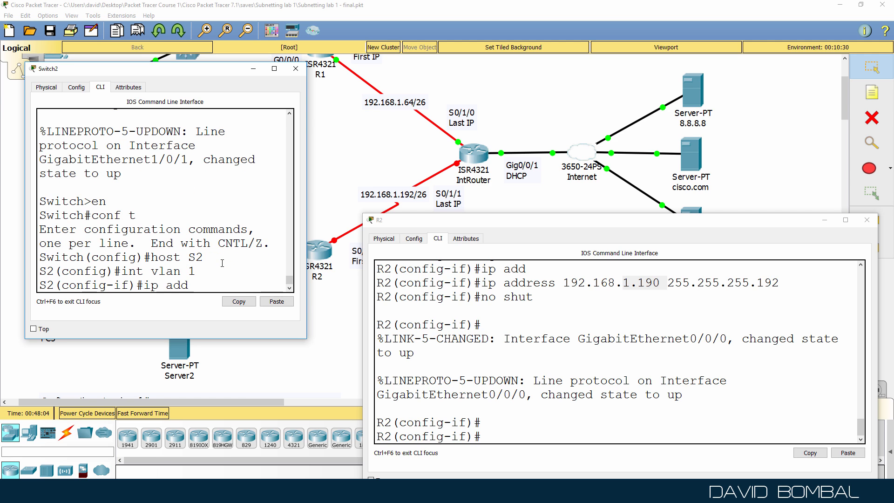
type("ip address 192.1")
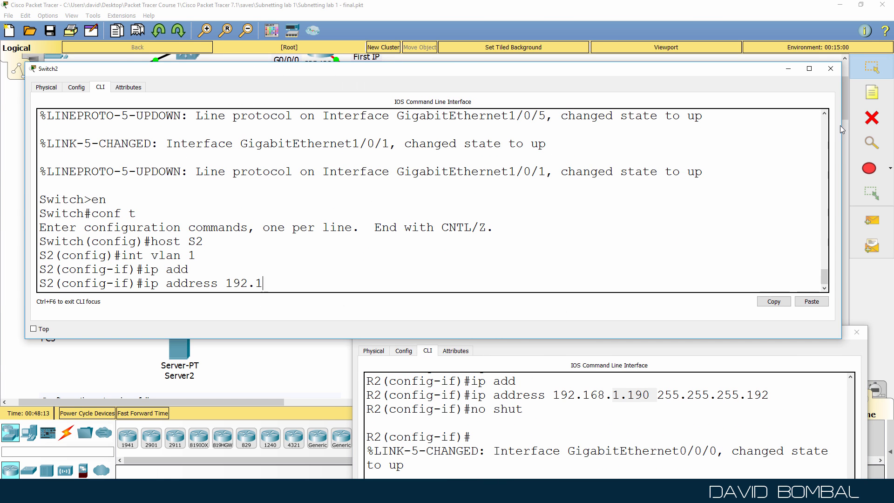
type("68.1.189")
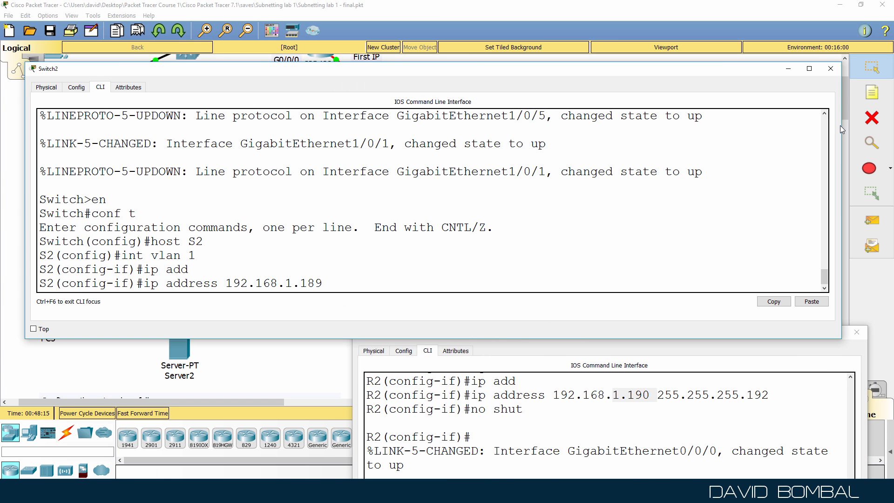
type("255.255.255.192")
type("no shut")
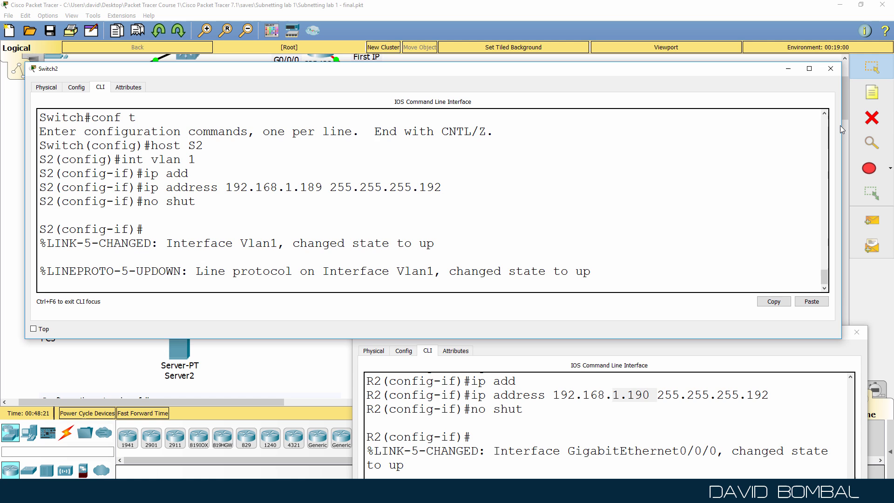
type("end")
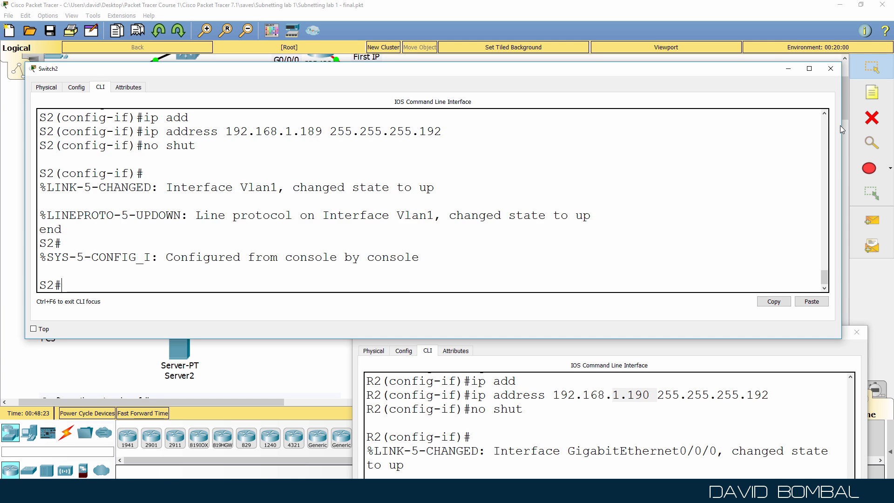
Step: Ping 192.168.1.189 and R2 at 192.168.1.190 from S2, set the default gateway and save with wr
type("ping 192.168.")
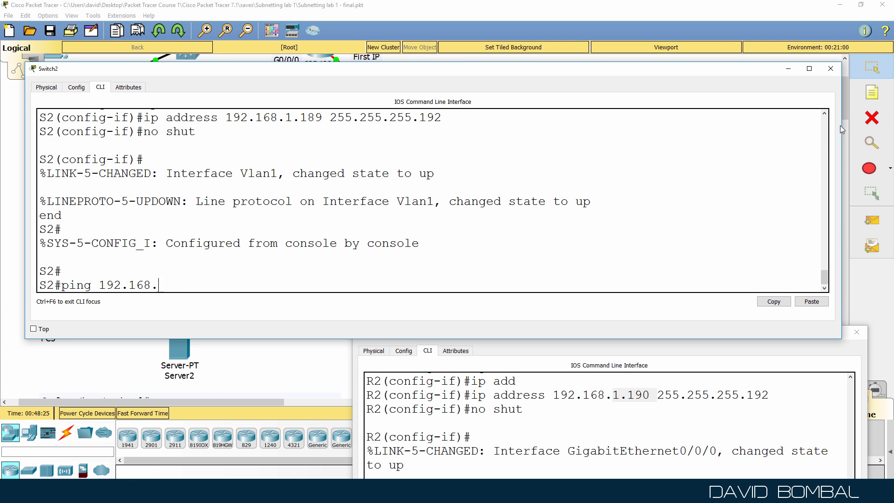
key("Return")
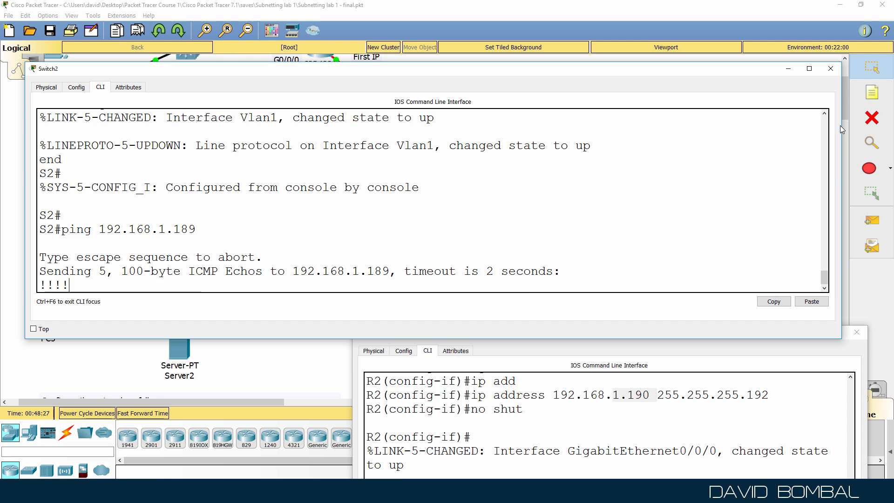
type("ping 192.168.1.190")
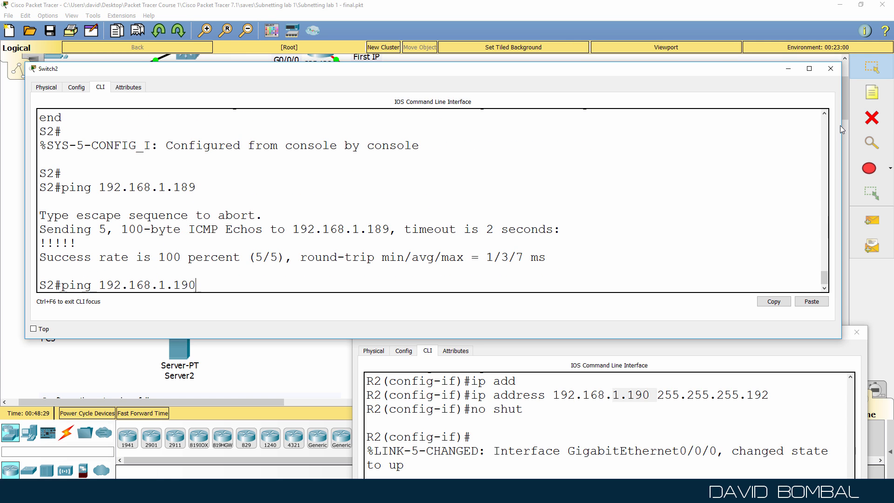
key("Return")
type("ip de")
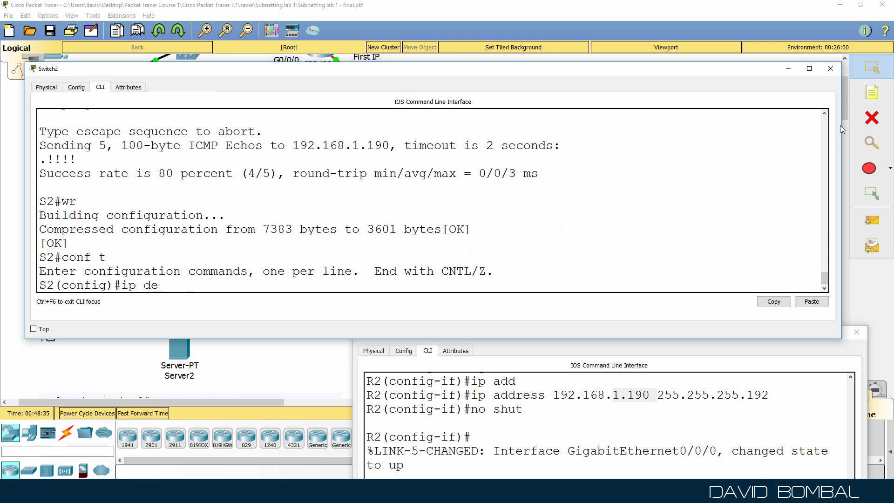
type("fault-g")
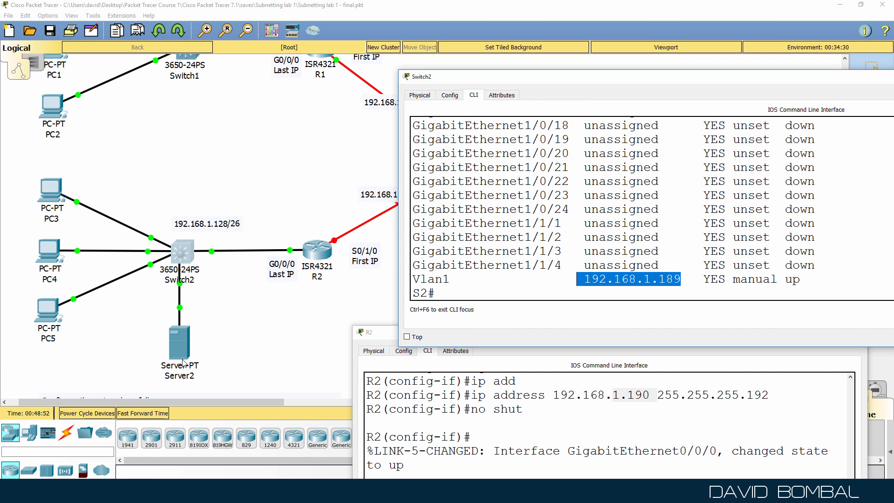
Step: Set Server2's FastEthernet0 to static 192.168.1.188 with mask 255.255.255.192
double_click(178, 342)
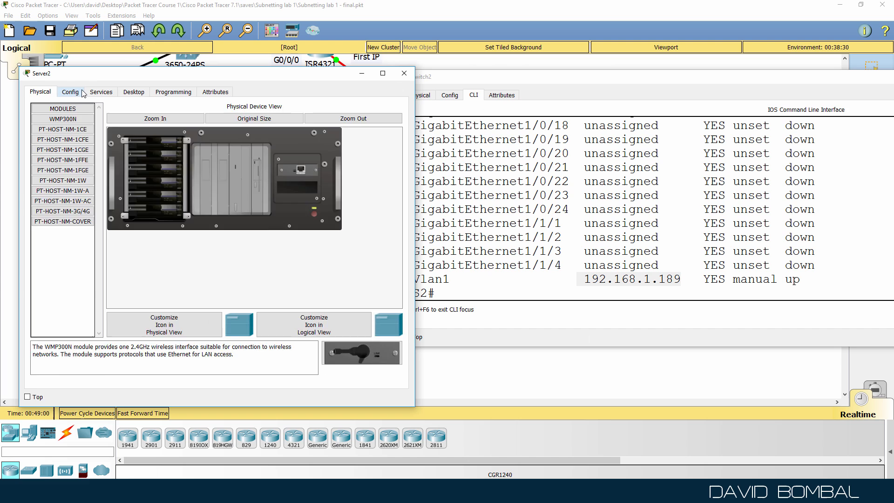
left_click(70, 93)
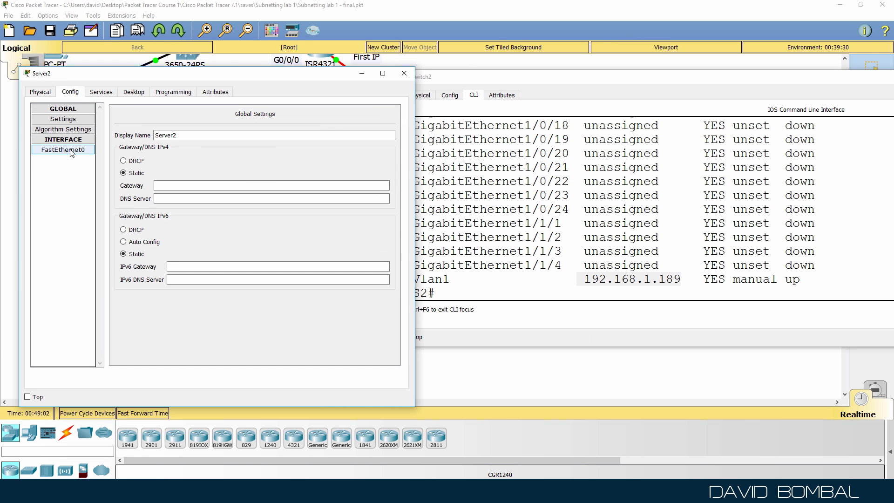
left_click(62, 149)
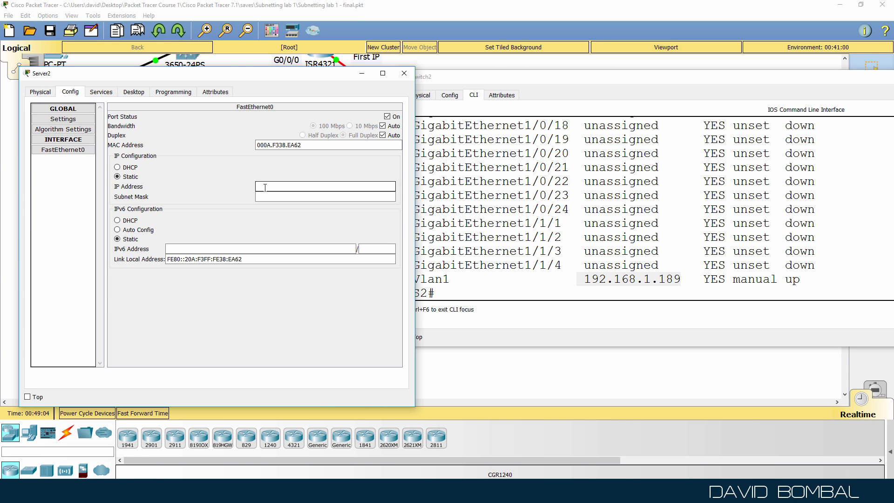
type("192.168.1.")
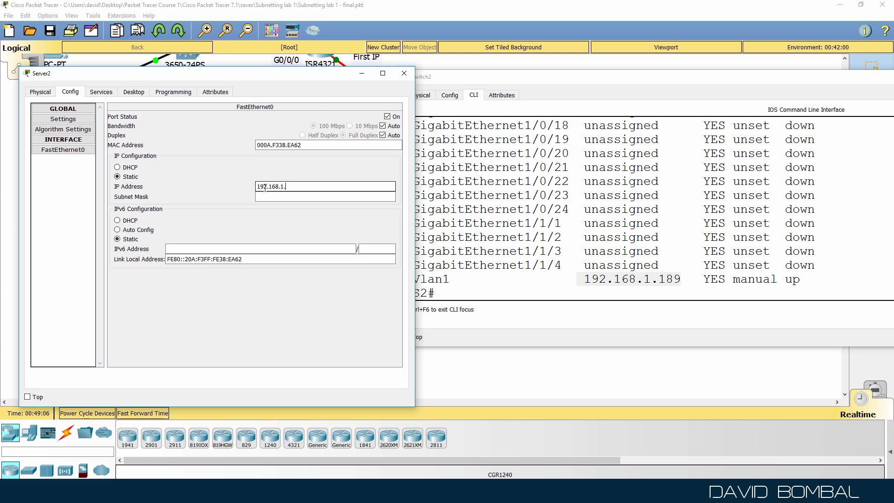
type("189")
left_click(325, 197)
type("255.255.255.192")
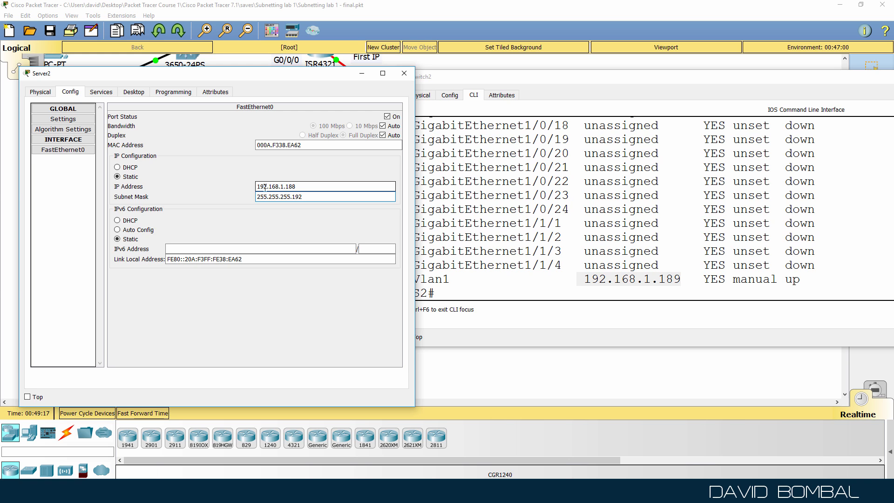
Step: In Server2's Global Settings enter gateway 192.168.1.190 and DNS server 8.8.8.8
left_click(63, 118)
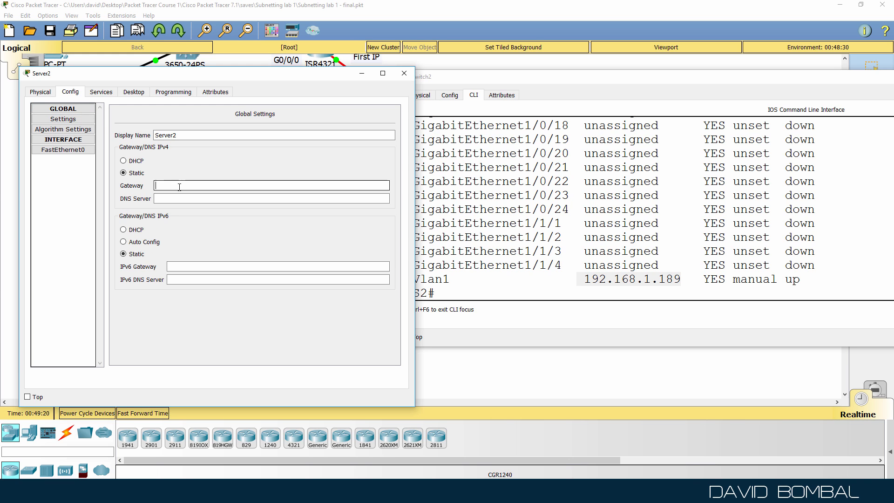
type("192.168.1")
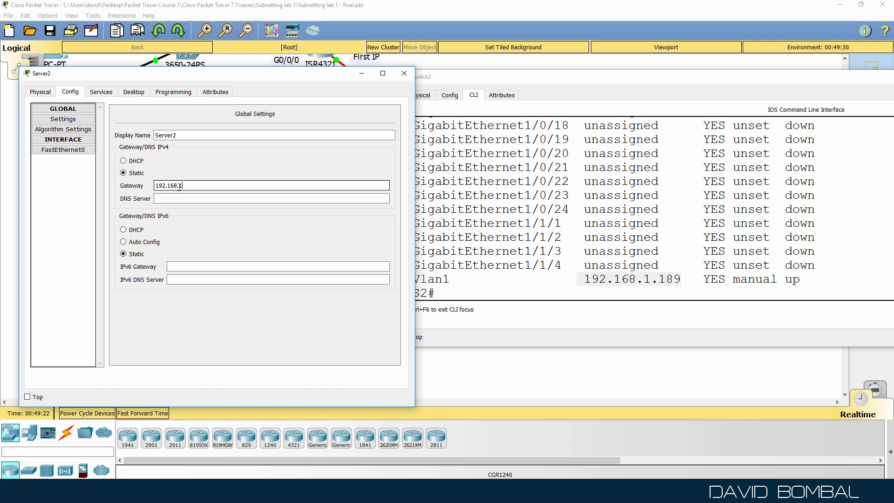
type(".190")
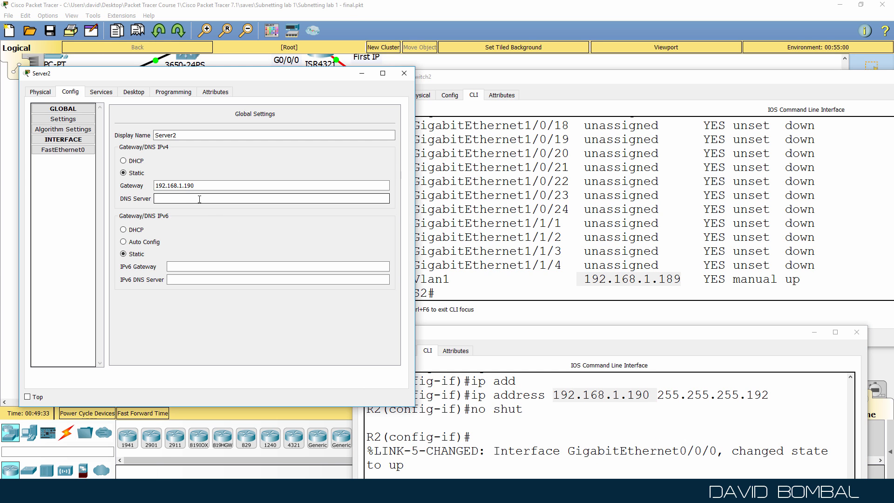
type("8.8.8.8")
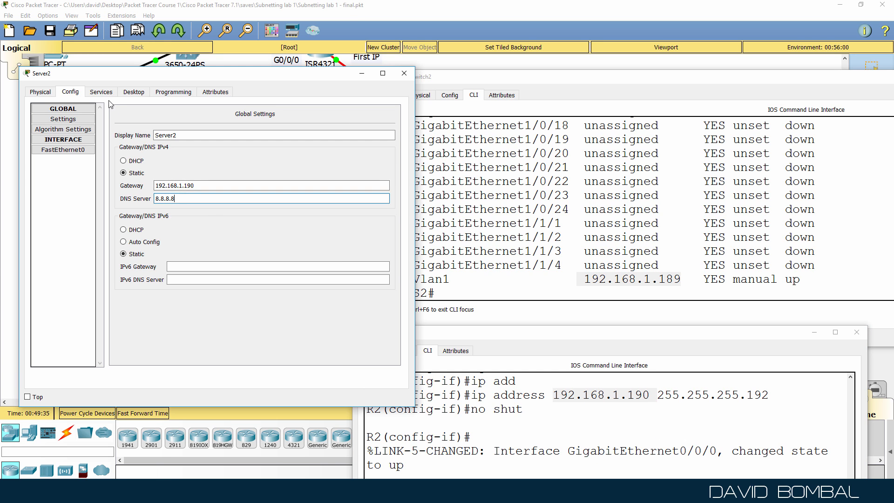
Step: From Server2's command prompt ping 192.168.1.189 (replies) and 8.8.8.8 (unreachable), then close it
left_click(133, 92)
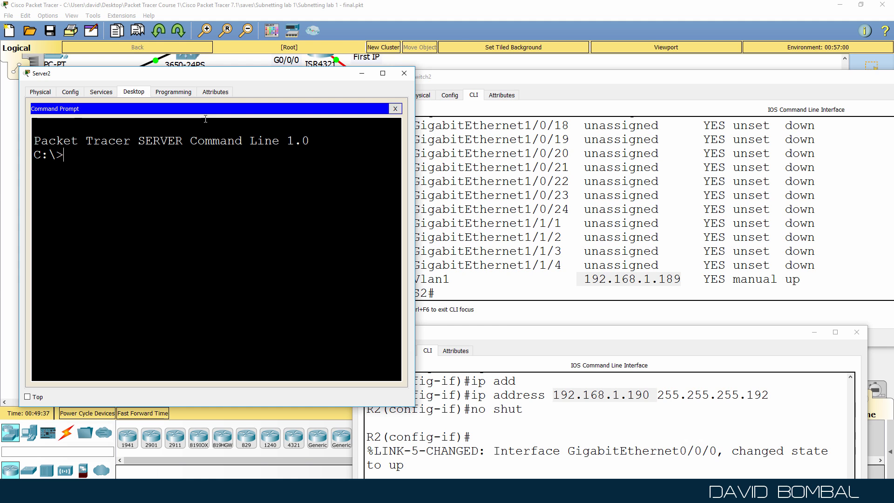
type("ping 192.168.1")
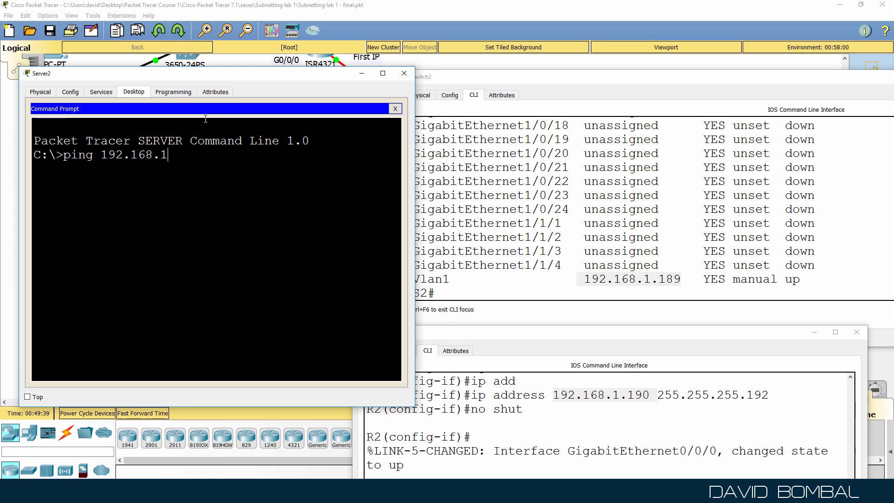
type("90")
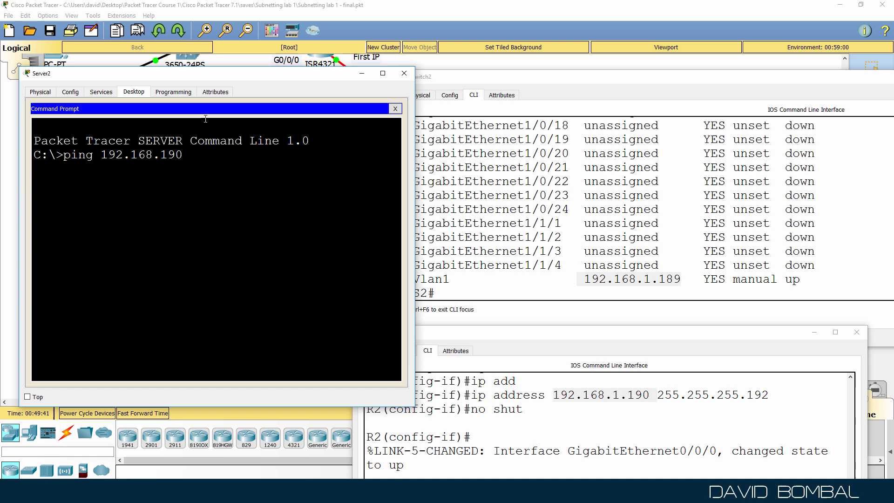
type("ping 192.168.1.1")
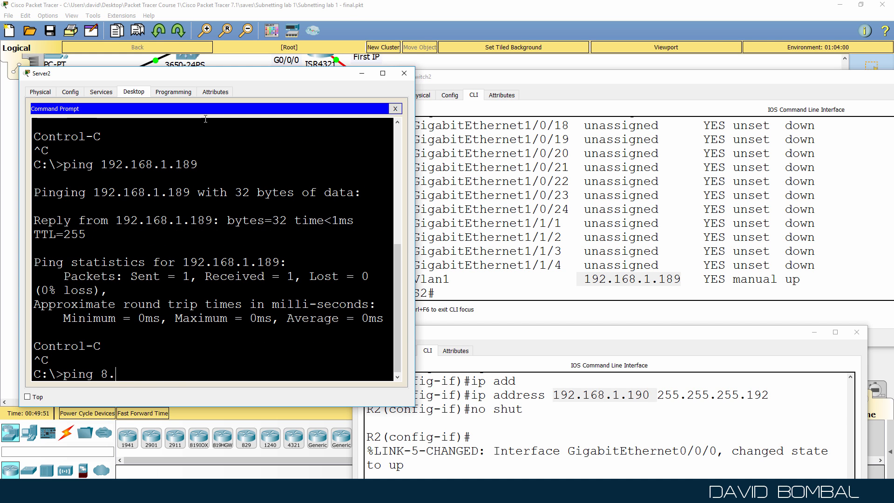
type("8.8.8")
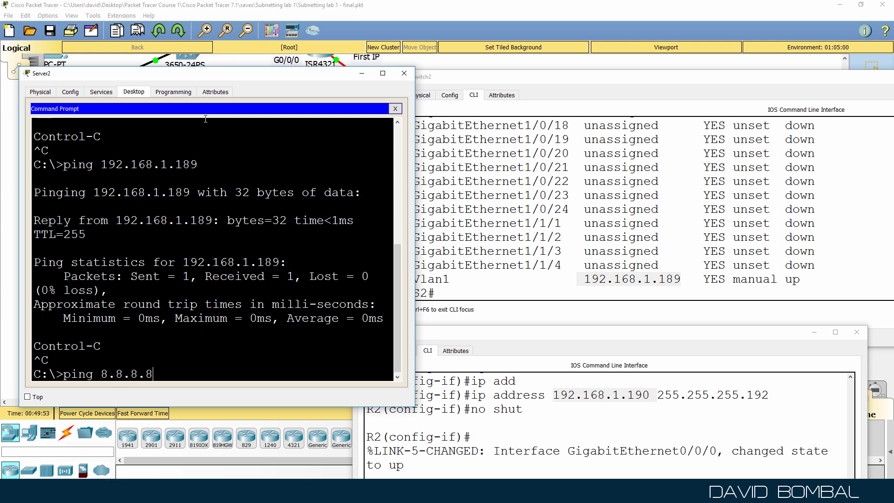
key("Return")
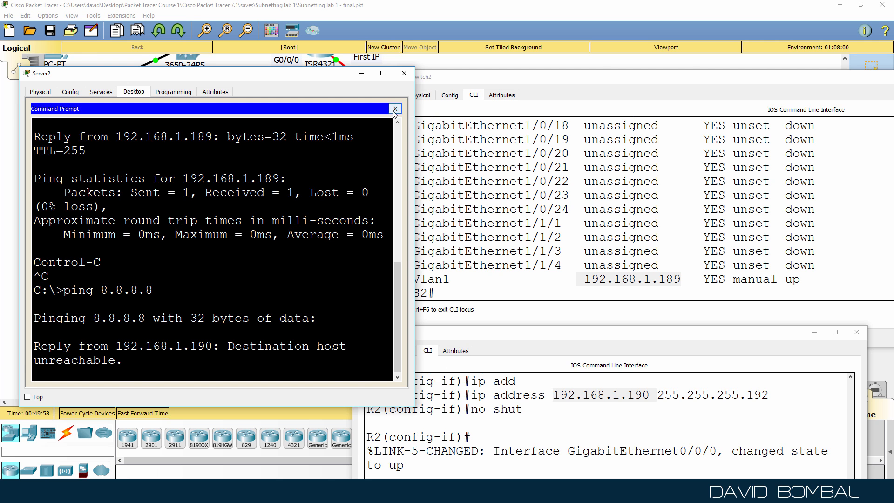
left_click(395, 108)
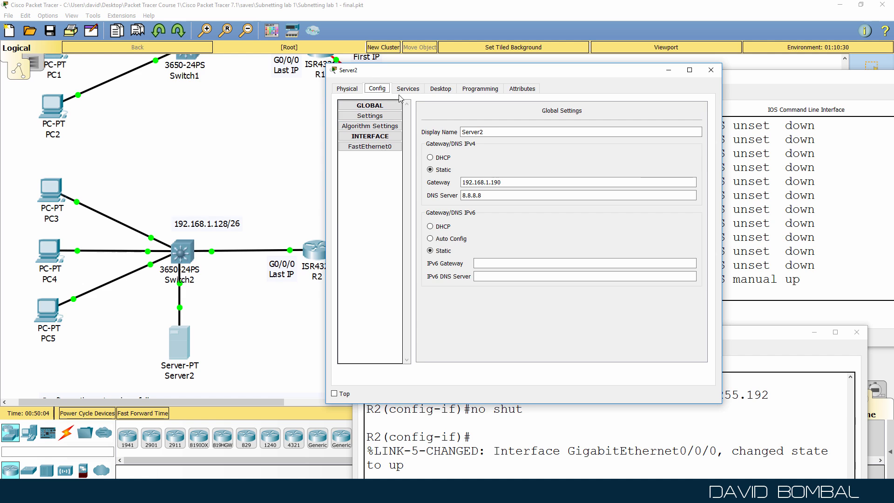
Step: Turn Server2's DHCP service on with gateway 192.168.1.190, DNS 8.8.8.8, start IP 192.168.1.129, and save
left_click(408, 89)
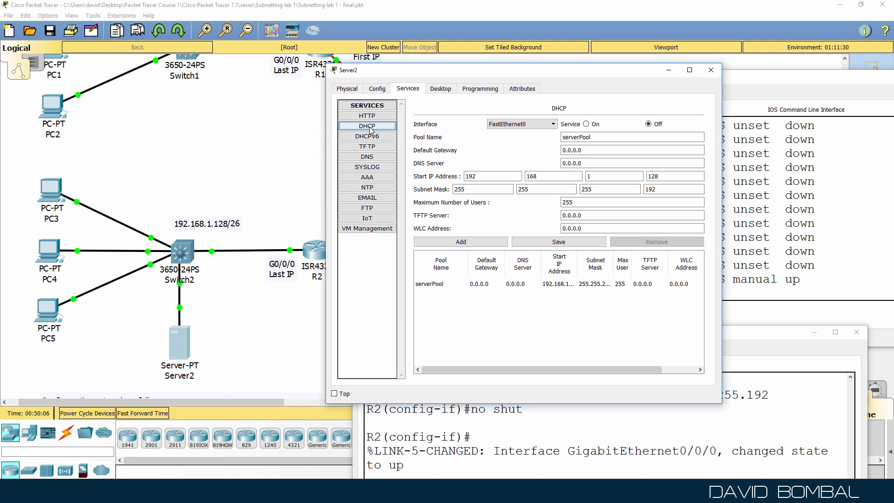
left_click(586, 124)
type("192.168.1.19")
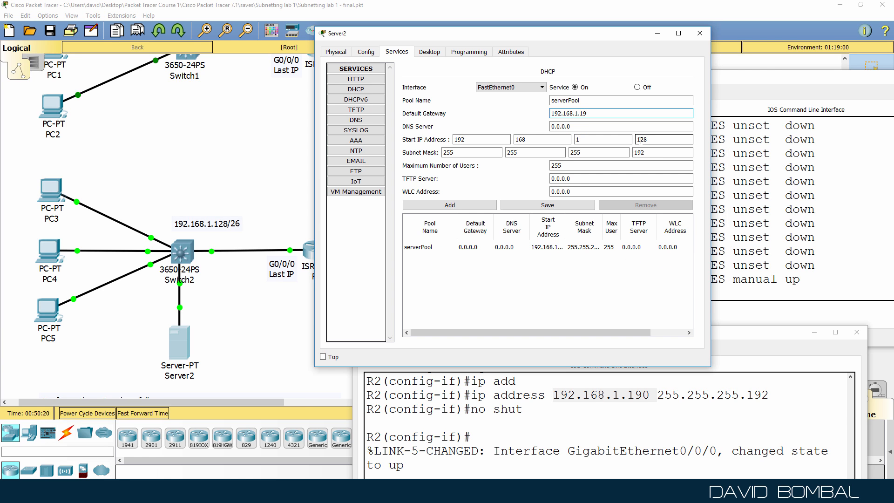
type("0")
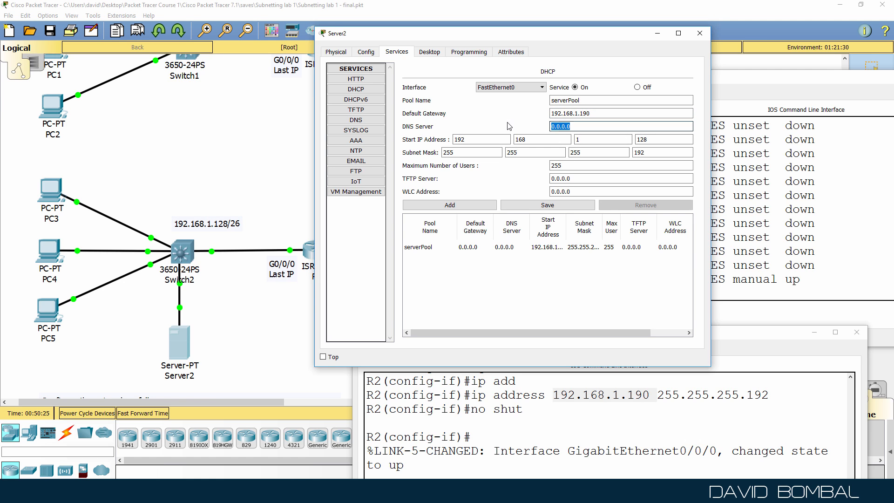
type("8.8.8.8")
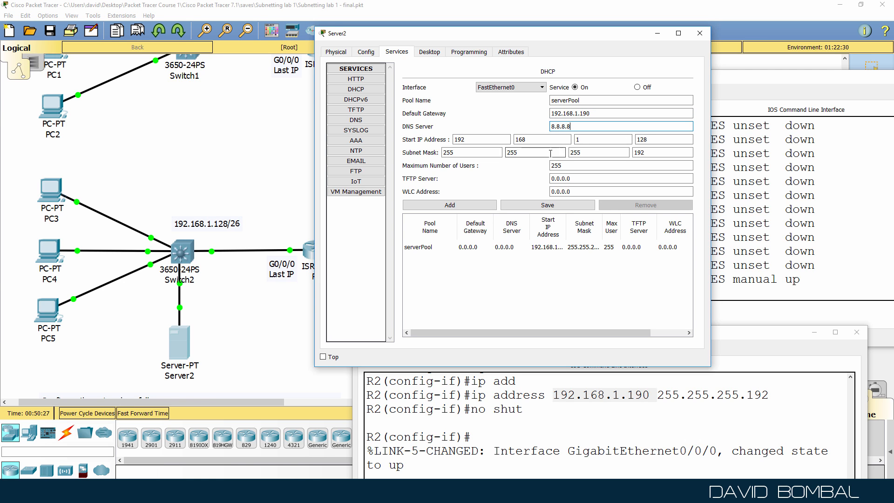
triple_click(663, 139)
type("1")
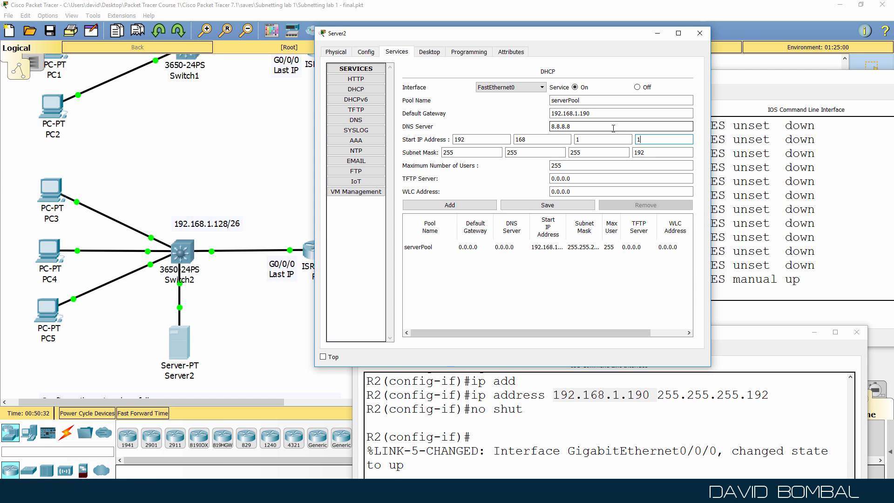
left_click(662, 139)
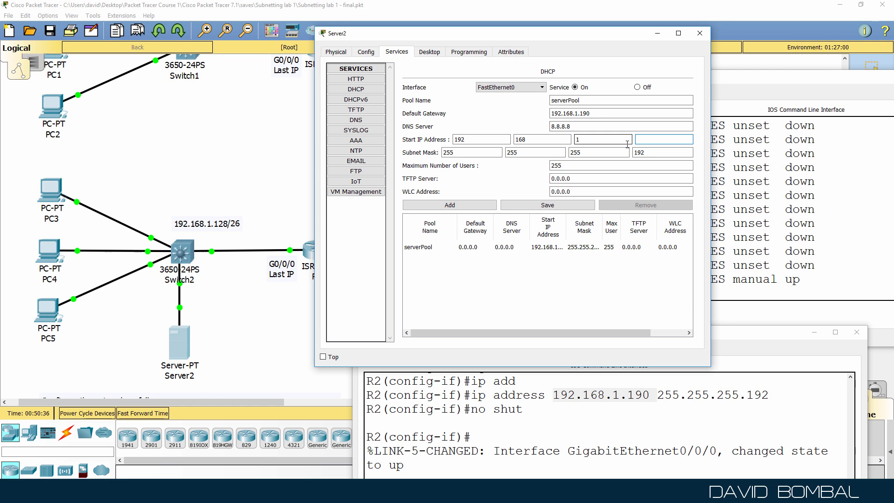
type("129")
left_click(622, 165)
type("50")
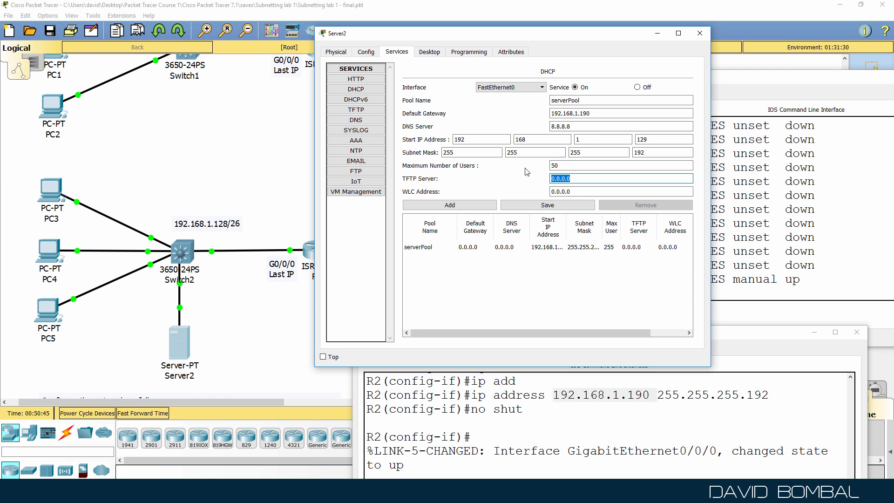
left_click(546, 205)
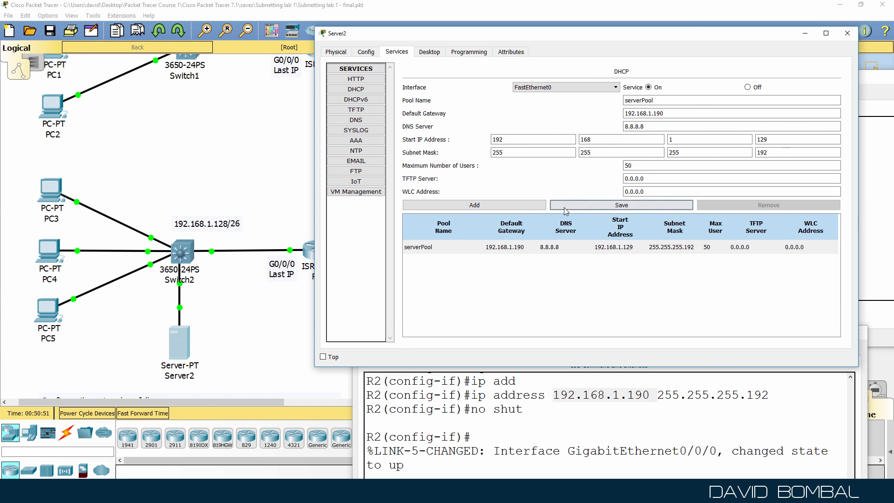
Step: Limit the DHCP pool to 10 maximum users and save it again
triple_click(732, 165)
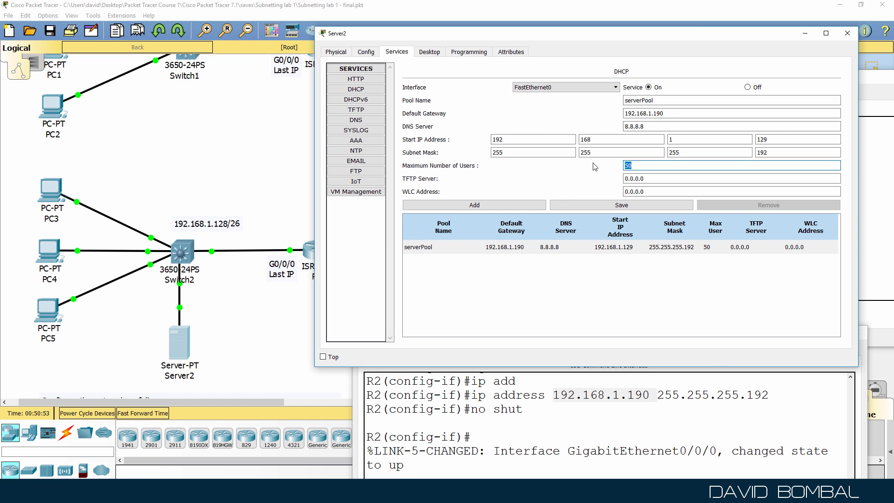
type("10")
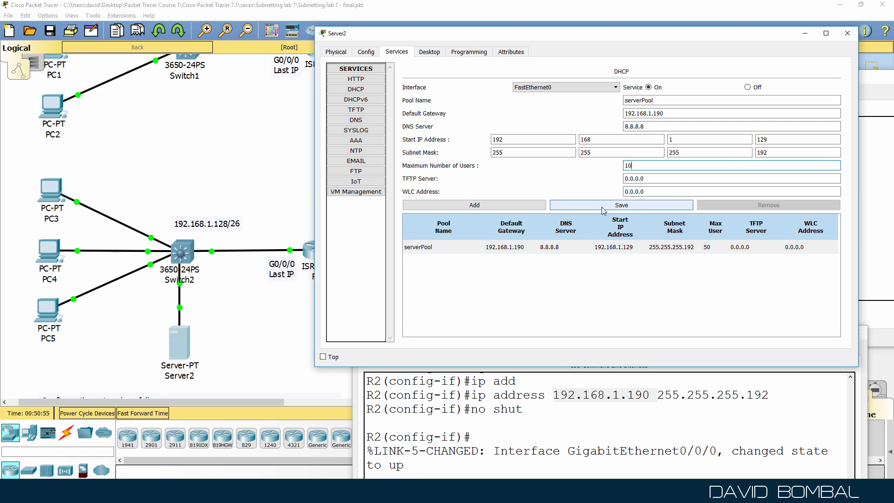
left_click(621, 204)
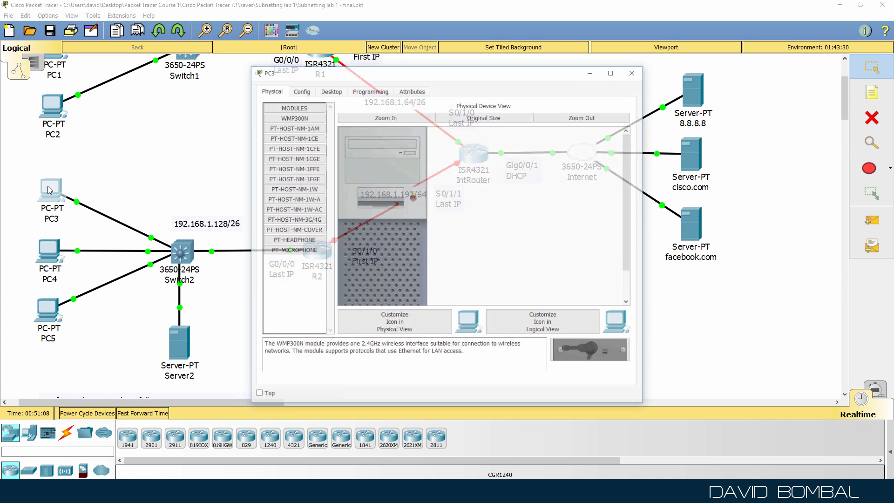
Step: On PC3 check ipconfig, ping gateway 192.168.1.190 and switch 192.168.1.189
left_click(330, 89)
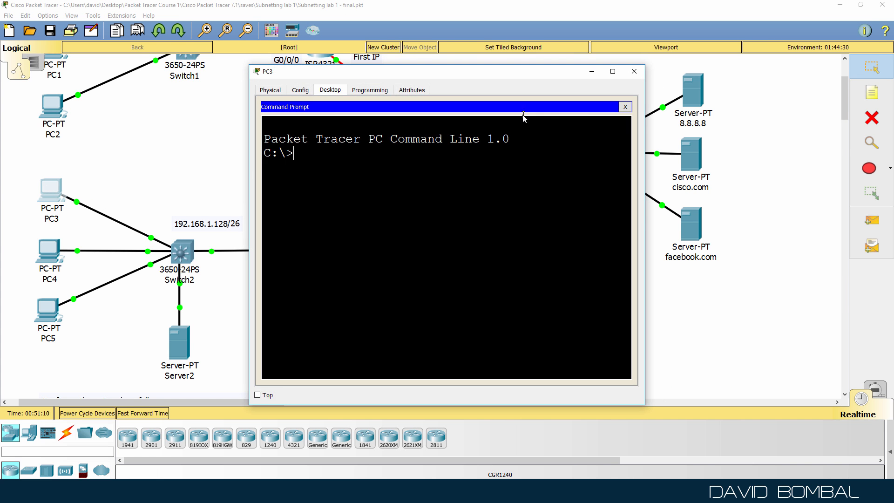
type("ipconfig")
type("ping 1")
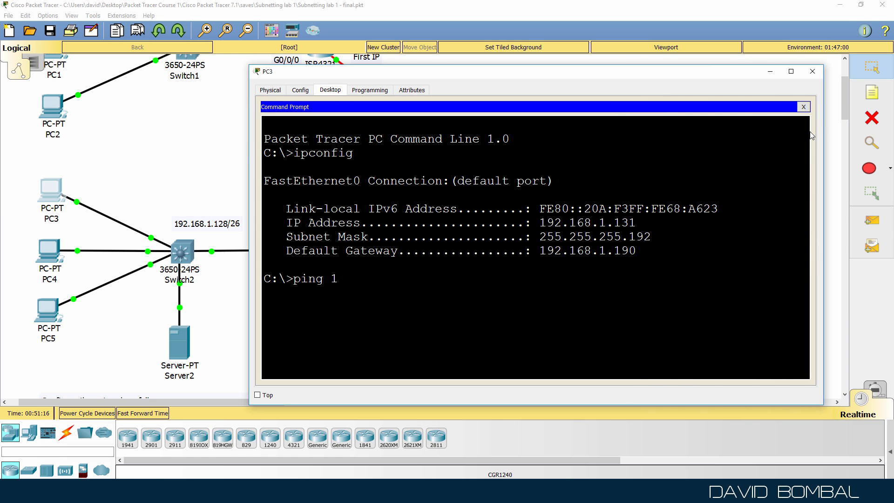
type("92.168.1")
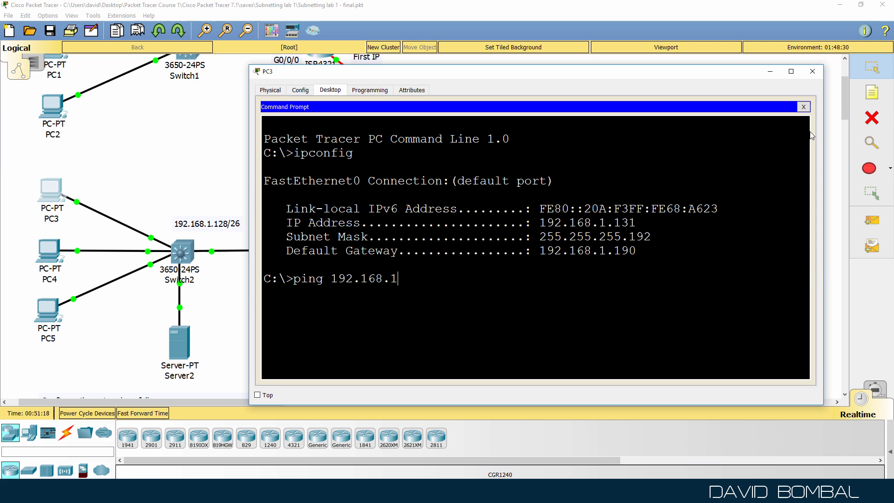
key("Return")
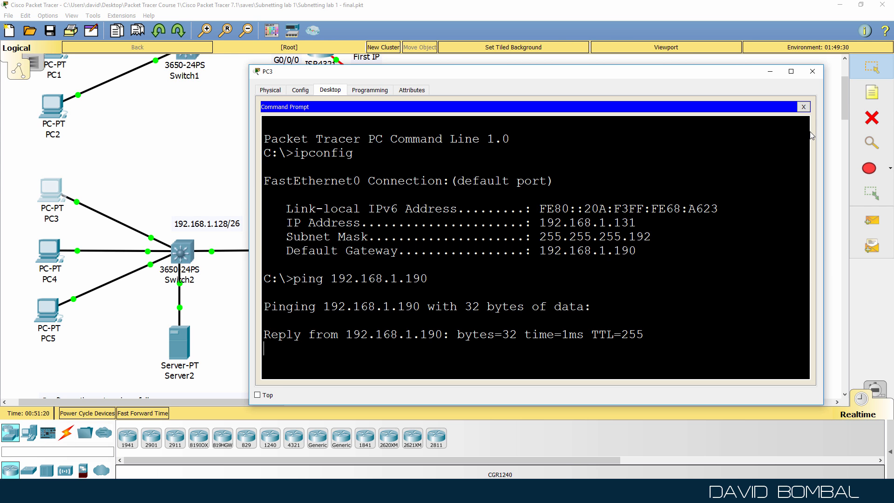
type("ping 192.168.1.189")
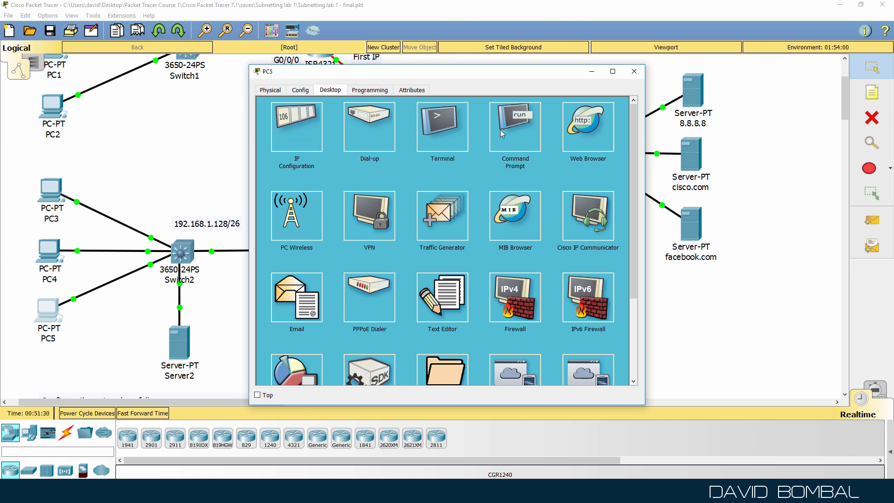
Step: From PC5 ping 192.168.1.190, .189 and .188 successfully and 192.168.1.1 unreachable, then close PC5
left_click(514, 124)
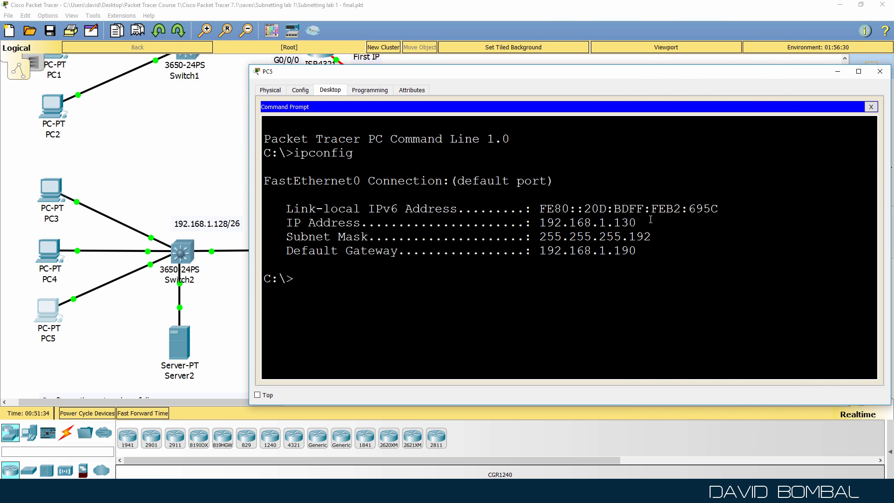
type("ping")
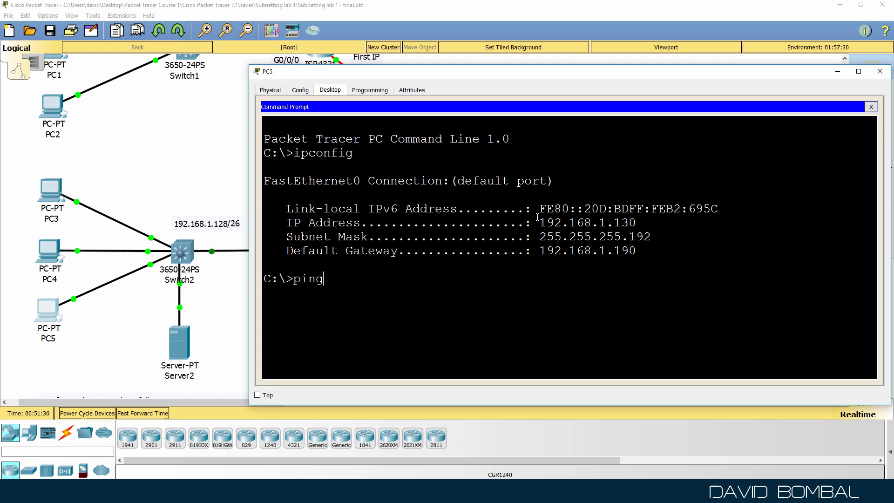
type("192.168.1.189")
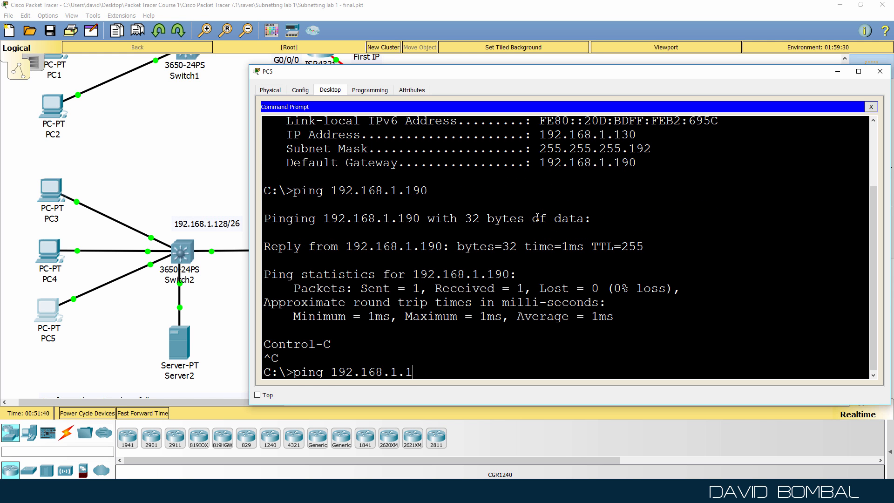
key("Return")
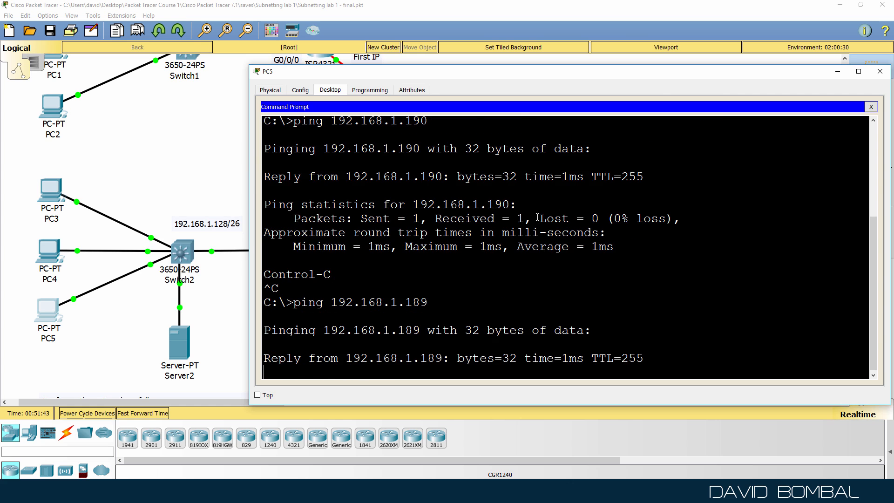
type("ping 192.168.1.198")
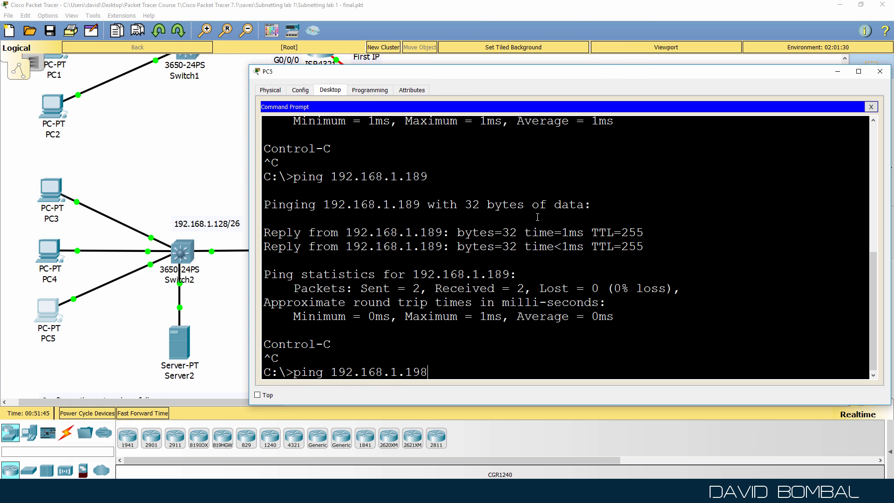
key("Return")
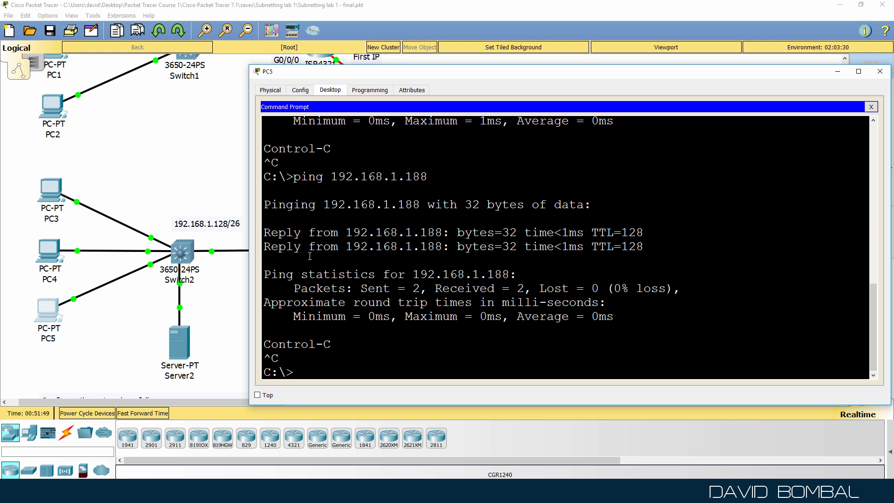
type("ping 192.168.1.")
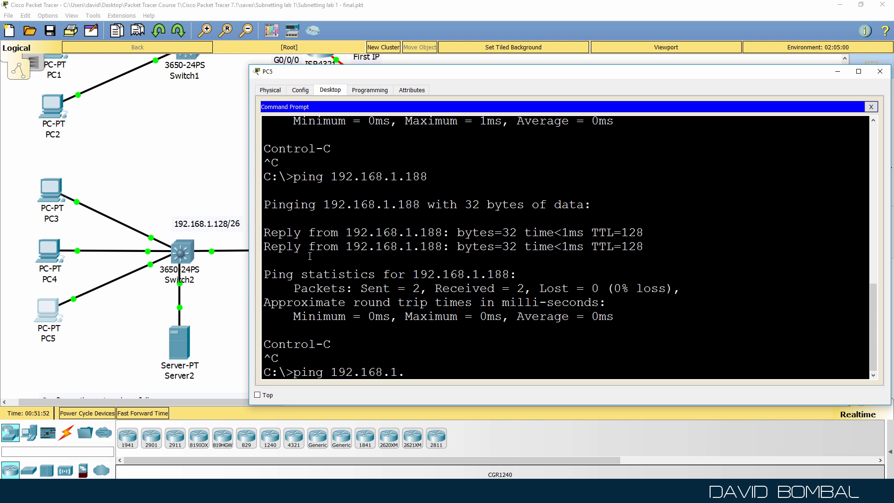
key("Return")
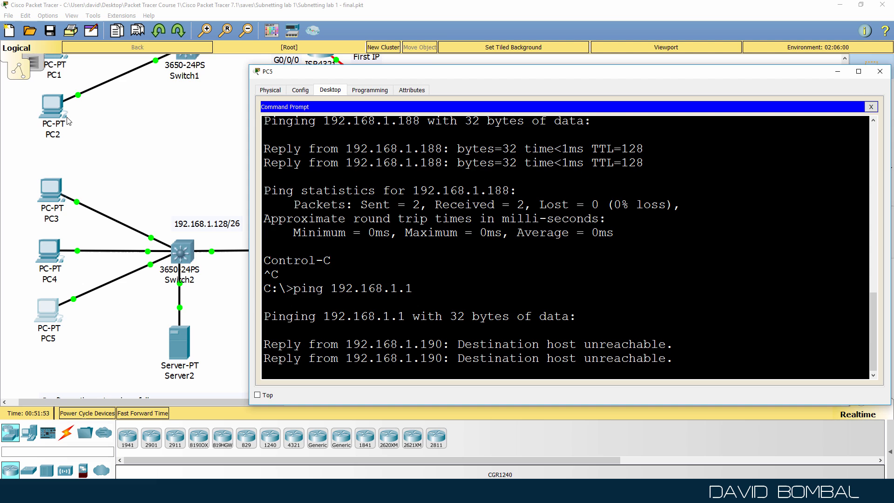
left_click(880, 106)
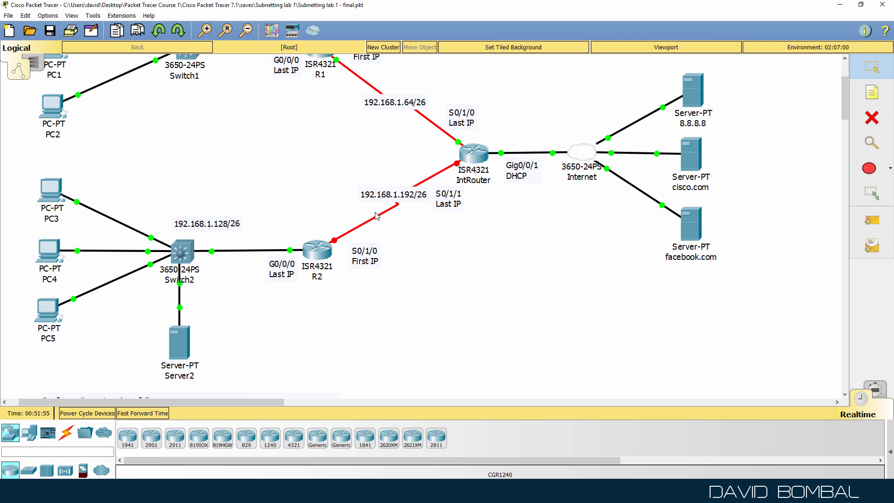
mouse_move(389, 228)
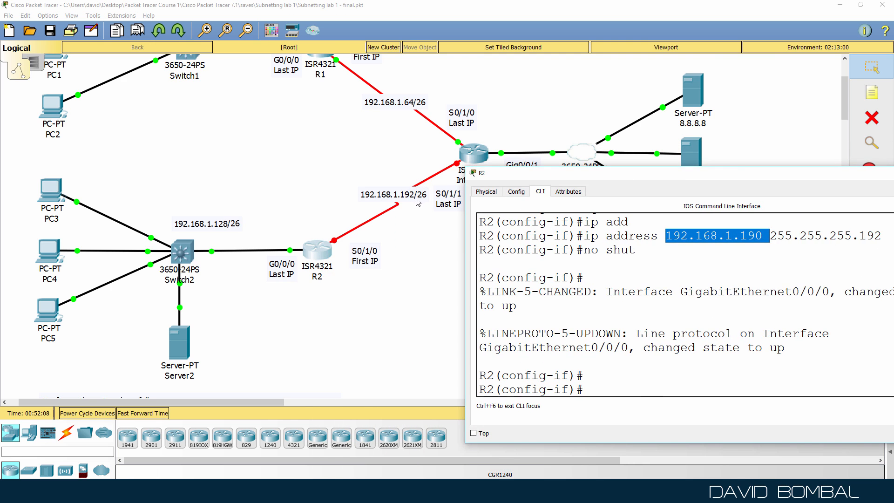
Step: Enable R2's S0/1/0 and address it 192.168.1.193 255.255.255.192
type("ip address 192.168.1.")
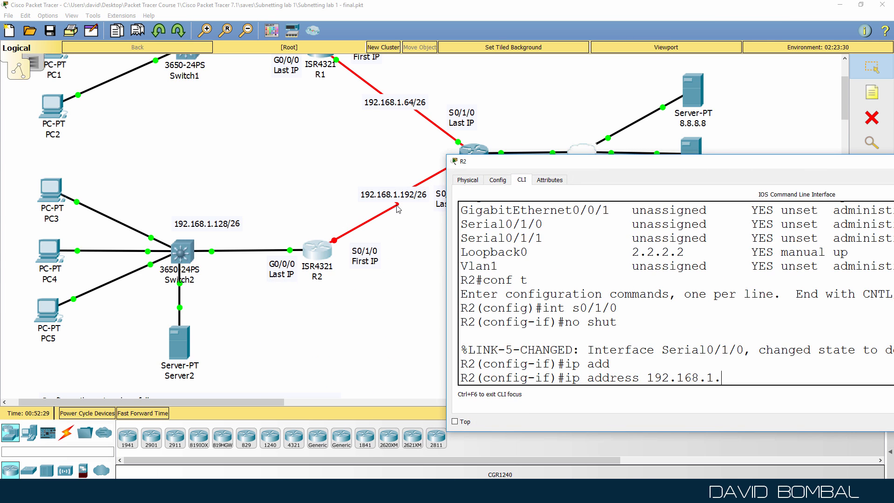
type("193 2")
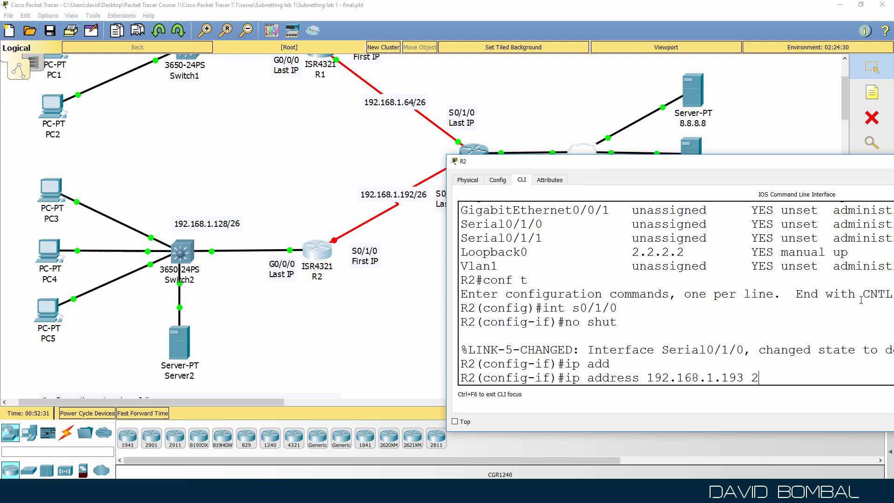
type("55.255.255.19")
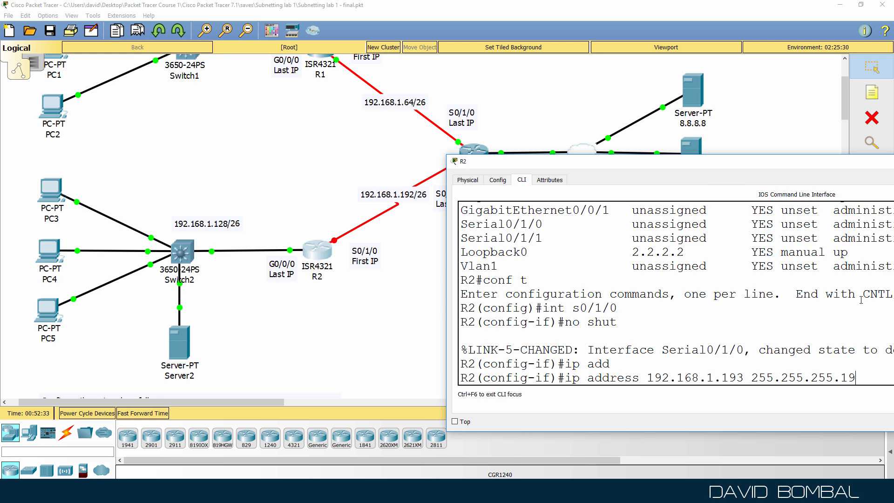
key("Return")
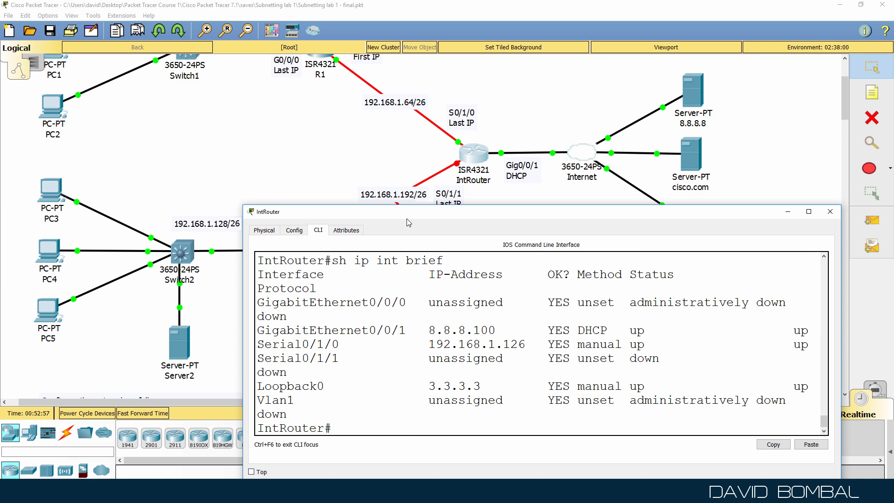
Step: Give IntRouter's S0/1/1 192.168.1.254 255.255.255.192, enable it, and check the interface summary
double_click(308, 357)
type("ip address 192.168.1.254 2")
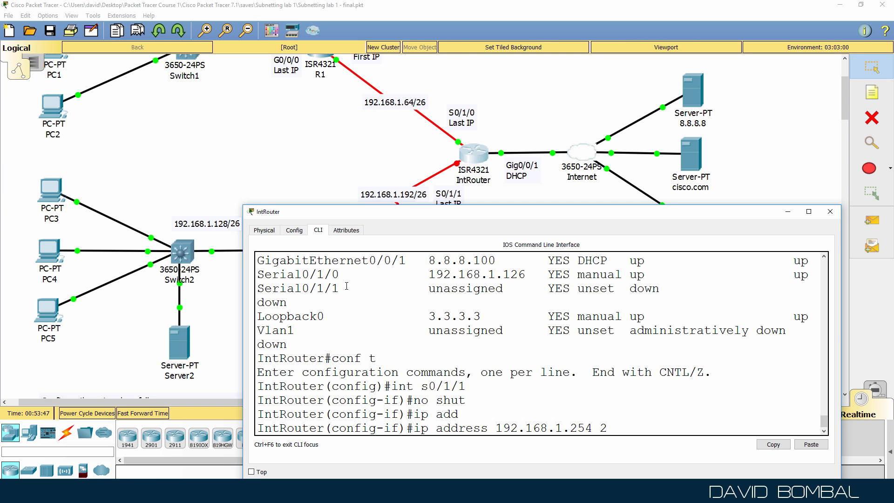
type("55.255.255.192")
type("sh ip")
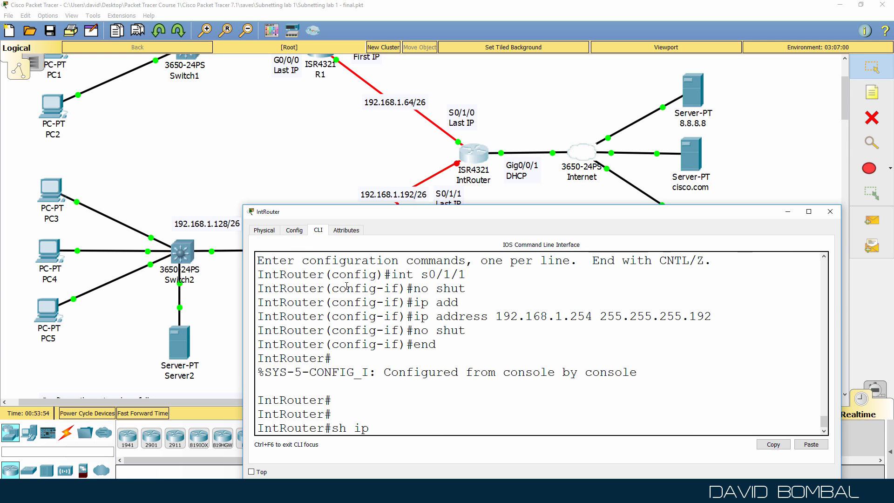
key("Return")
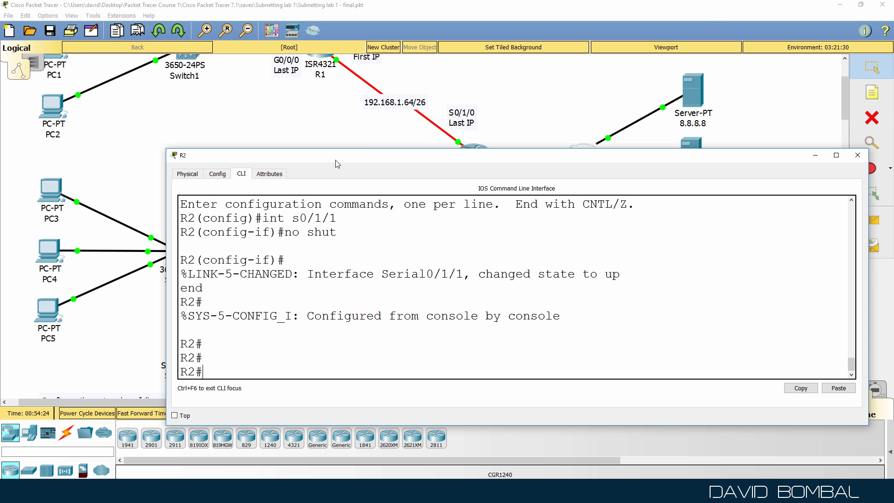
Step: Check sh ip int brief, then recable the R2 serial link with Serial DTE onto IntRouter's Serial0/1/1
type("sh ip int brief")
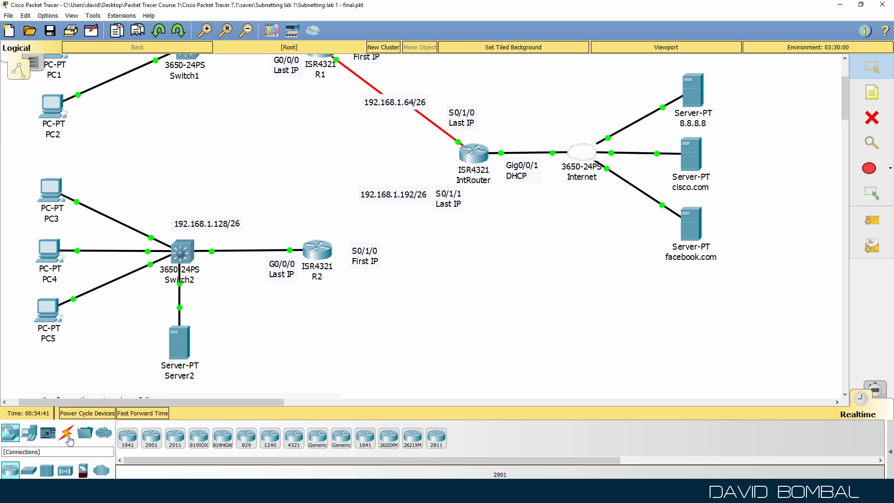
left_click(66, 433)
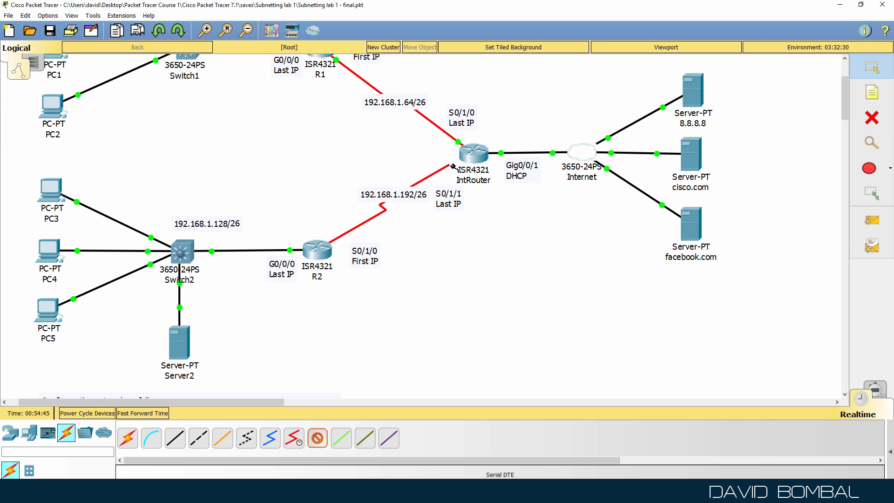
left_click(472, 153)
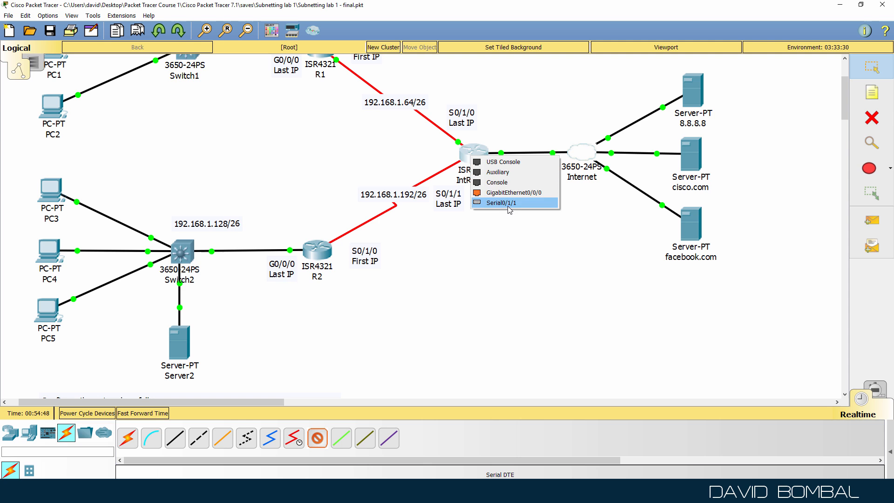
left_click(500, 203)
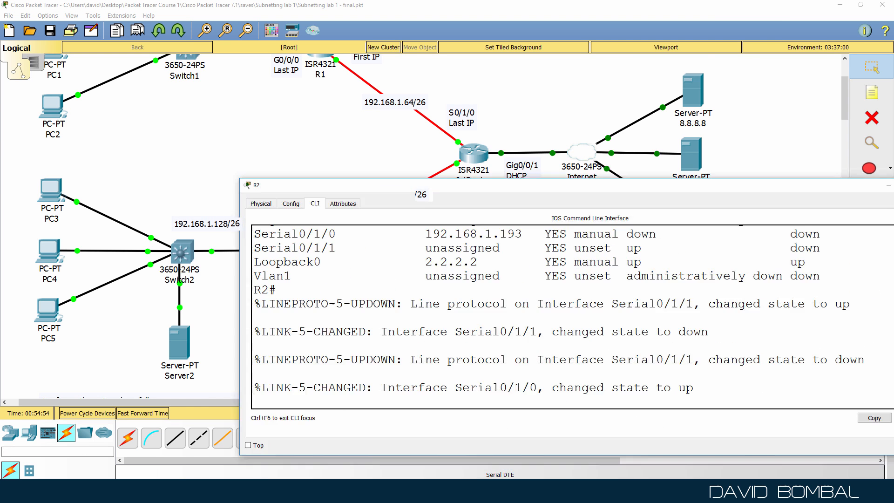
Step: Check R2's interface status, ping 192.168.1.254, then save with 'wr' and close R2
type("sh ip int")
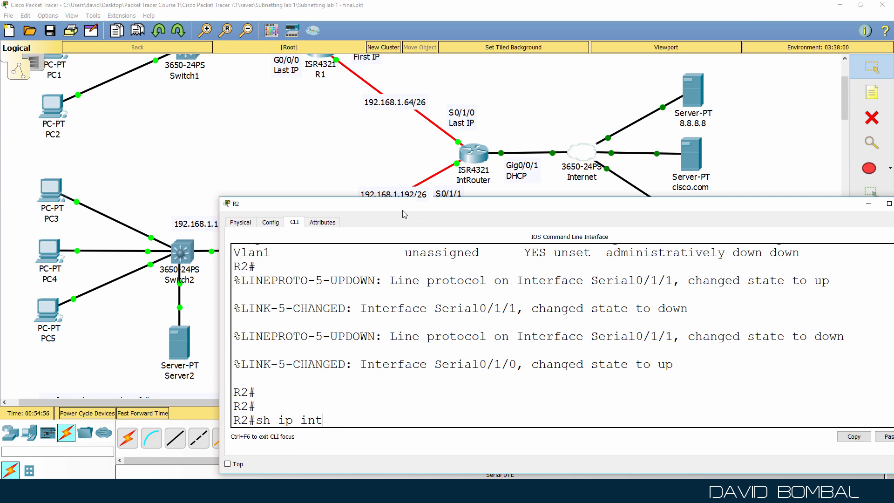
key("Return")
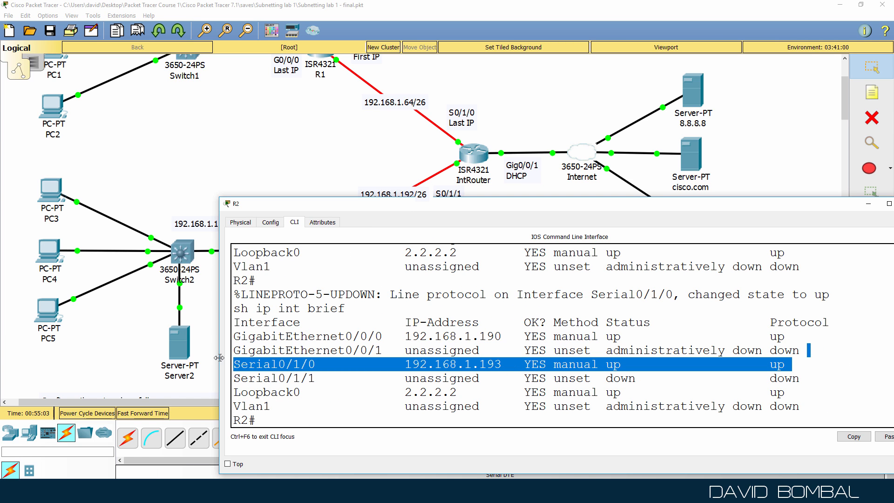
type("ping 192.168.1.254")
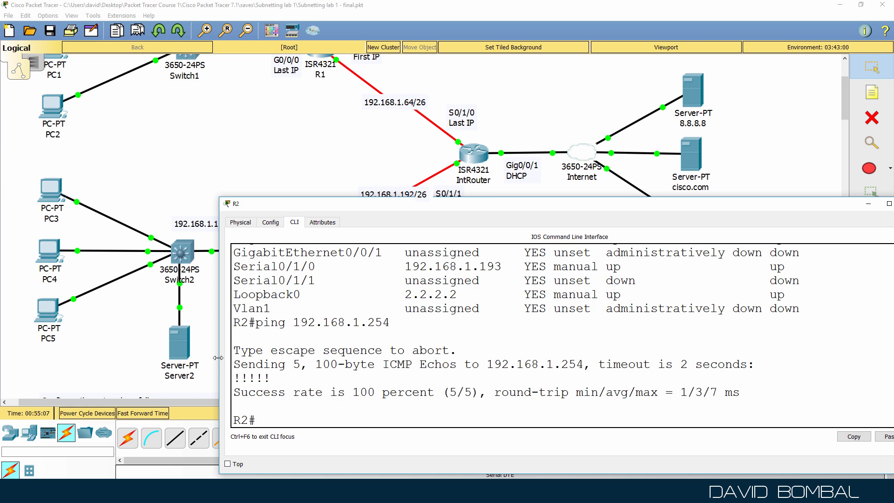
type("w")
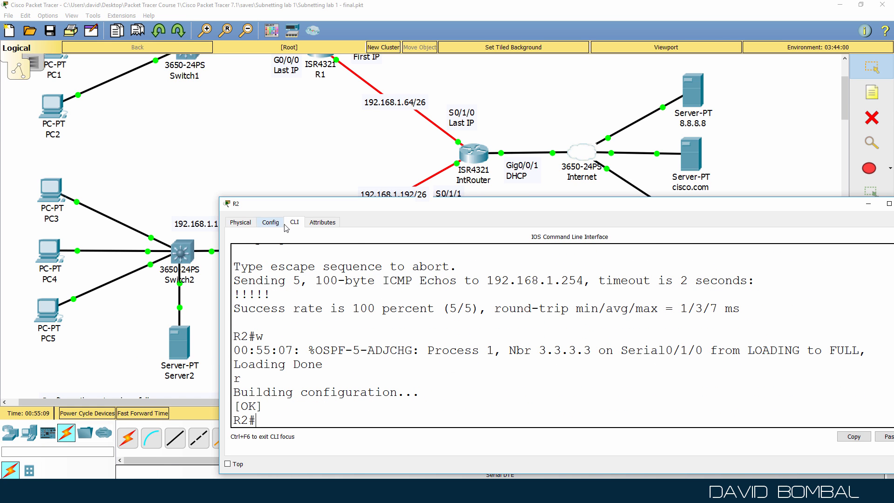
left_click(888, 204)
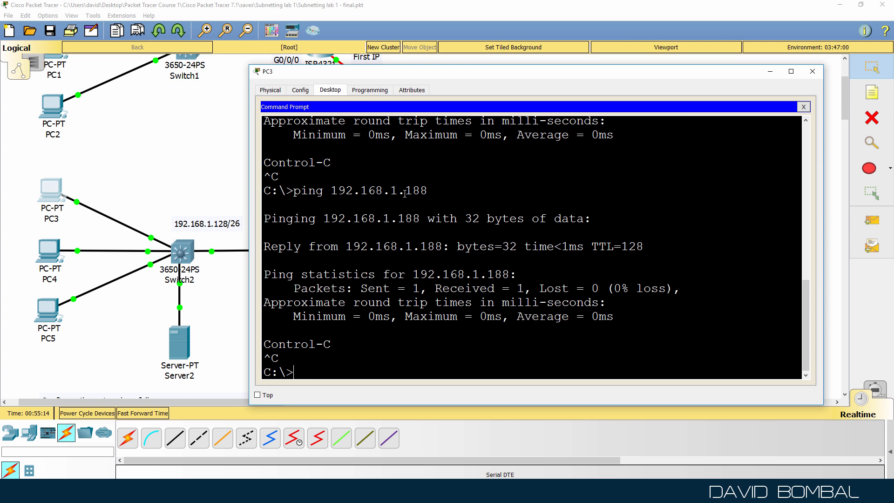
Step: From PC3 ping 8.8.8.8, cisco.com and facebook.com with successful replies
type("ping 8.8.8.8")
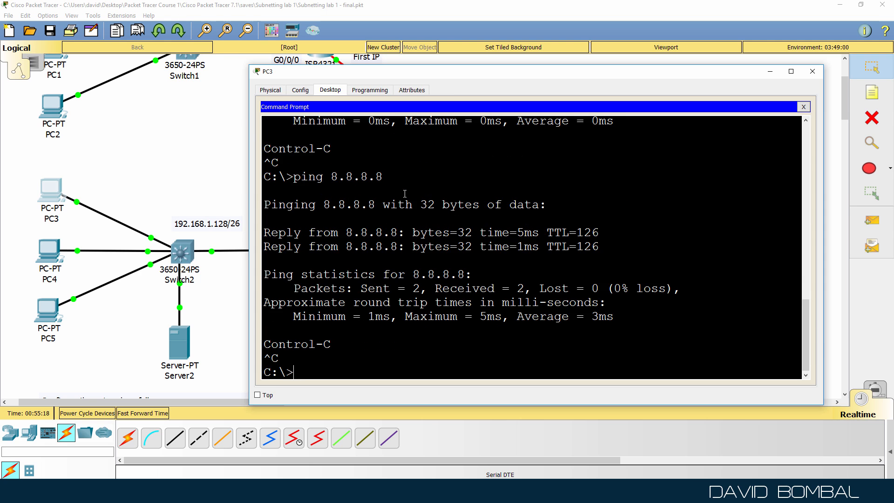
type("ping cisco.com")
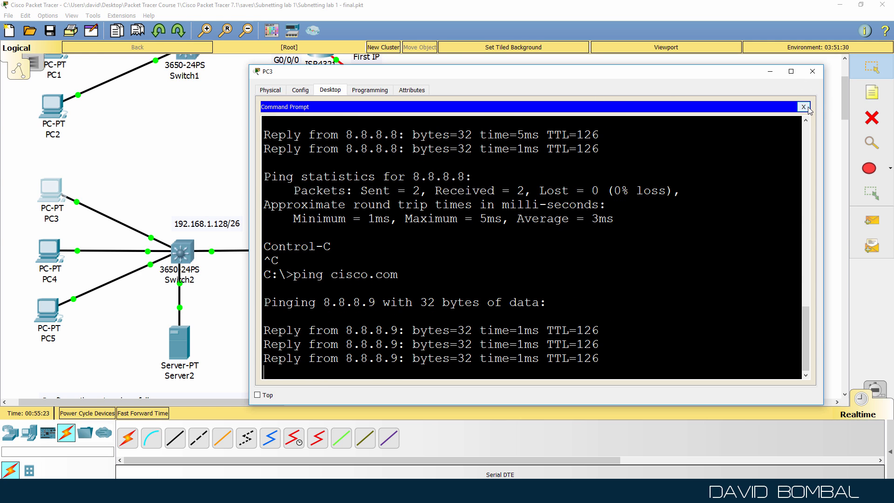
type("ping facebook")
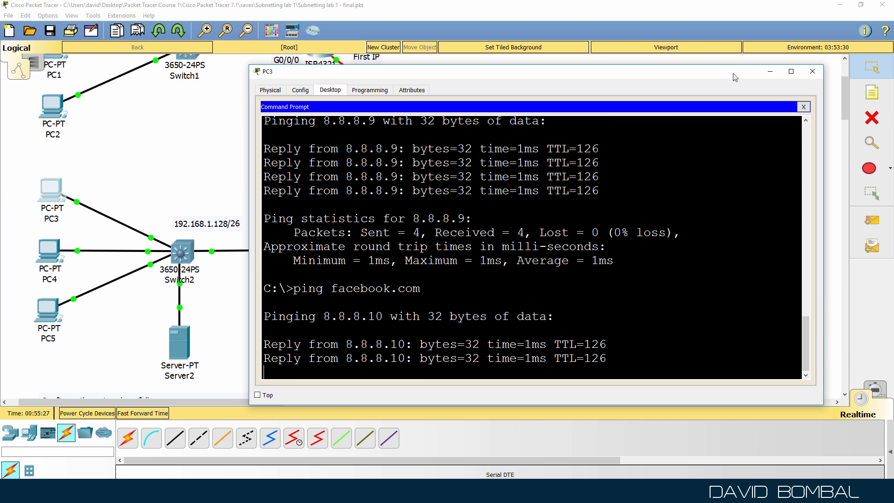
Step: In PC3's web browser load cisco.com, then try facebook
left_click(803, 106)
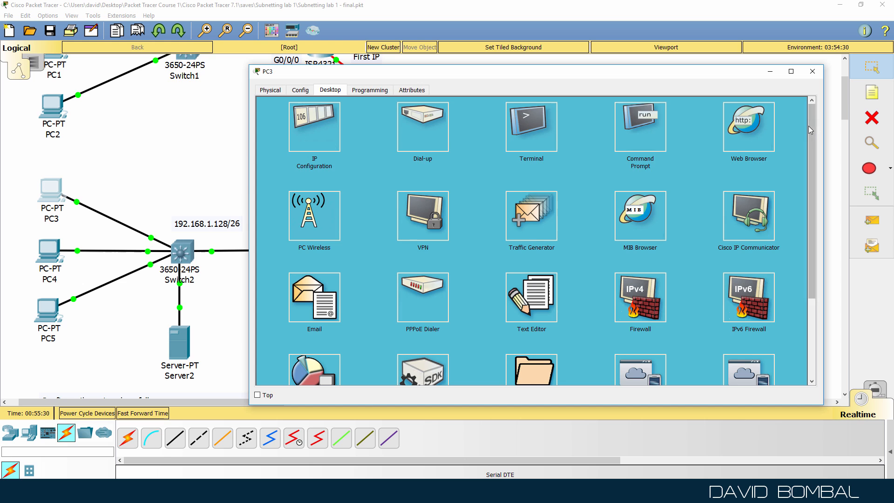
left_click(748, 127)
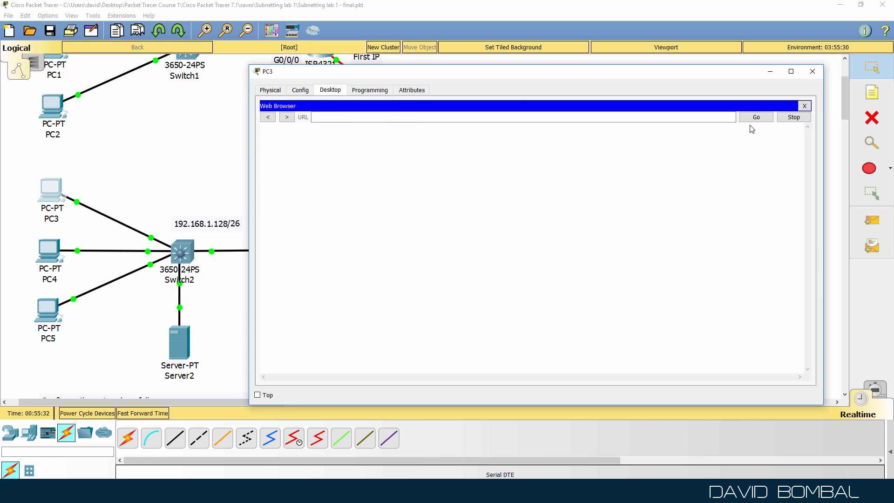
type("cisco.c")
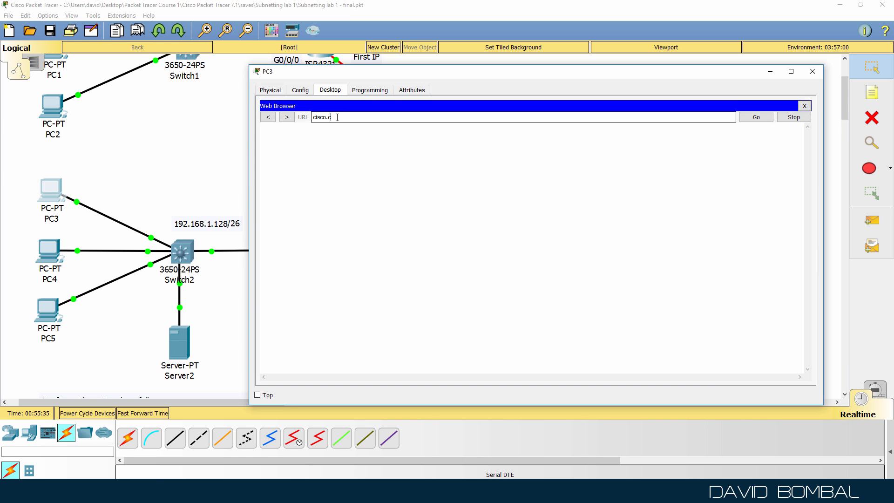
left_click(755, 118)
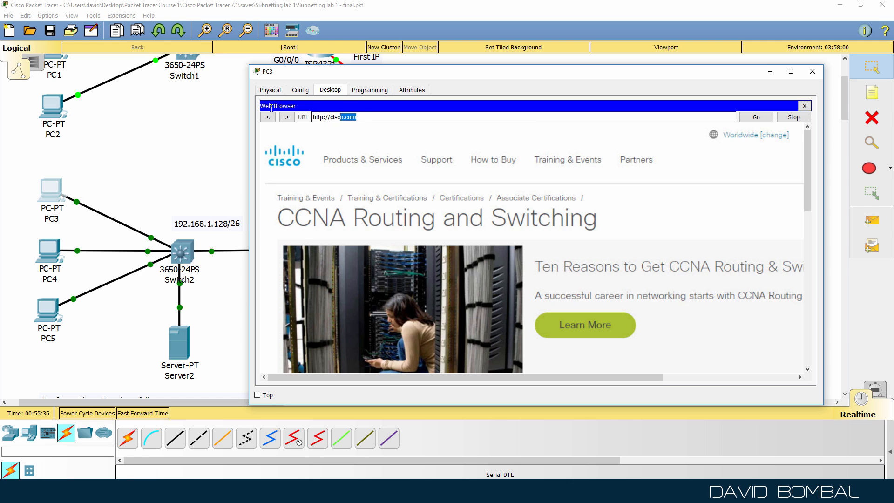
type("facebook")
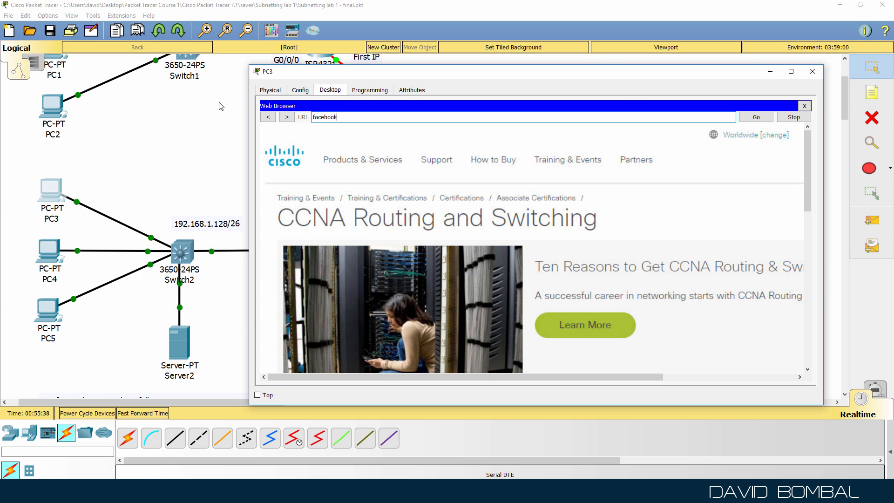
left_click(755, 117)
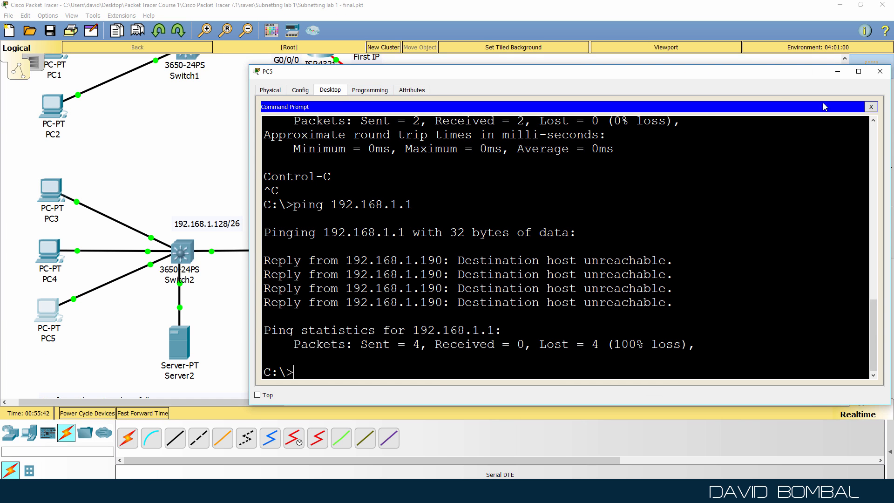
Step: In PC5's web browser load cisco.com, try facebook, then close PC5
left_click(871, 106)
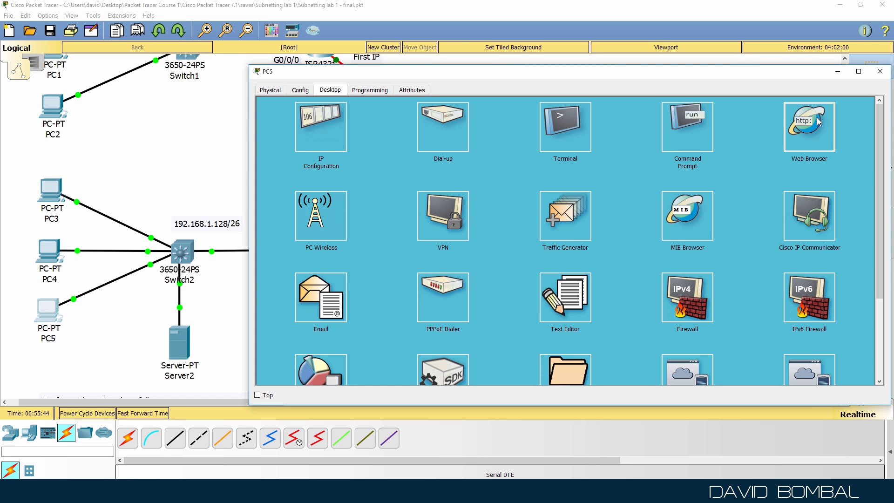
left_click(808, 126)
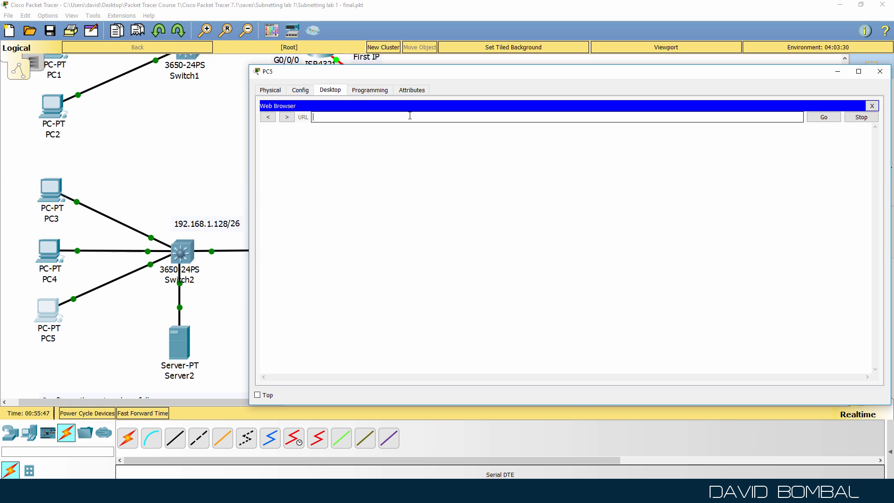
left_click(822, 118)
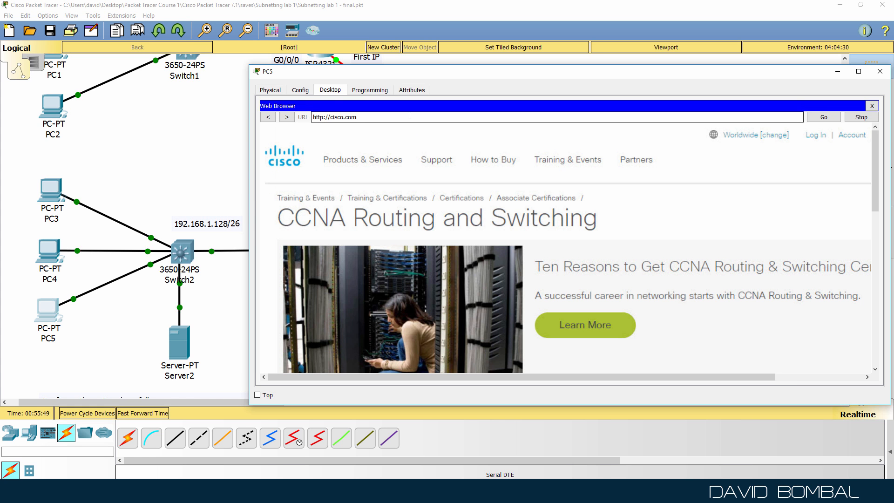
type("faceb")
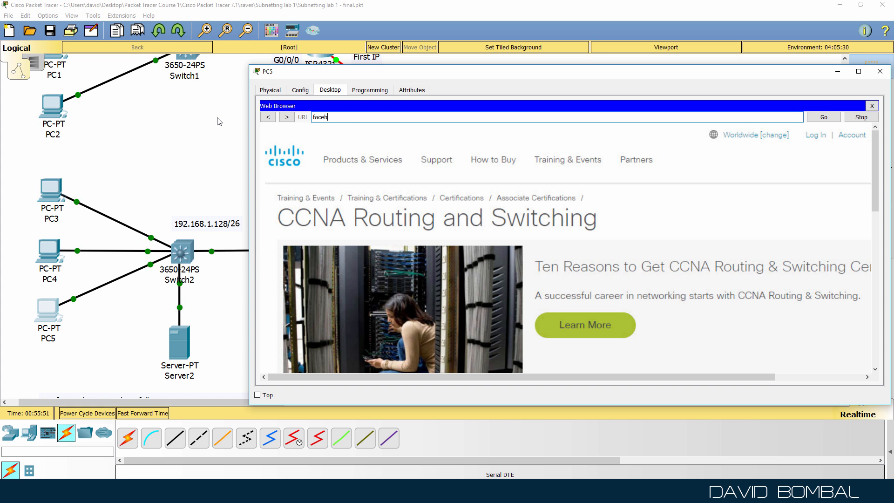
left_click(823, 117)
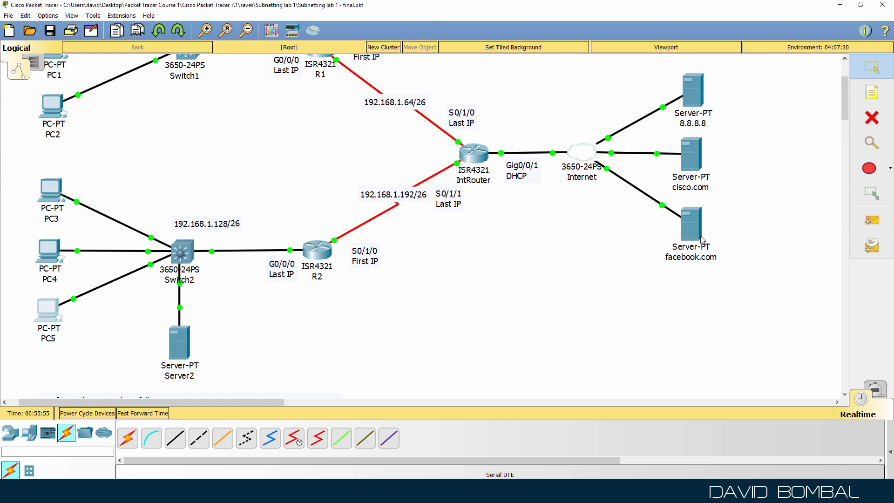
mouse_move(692, 236)
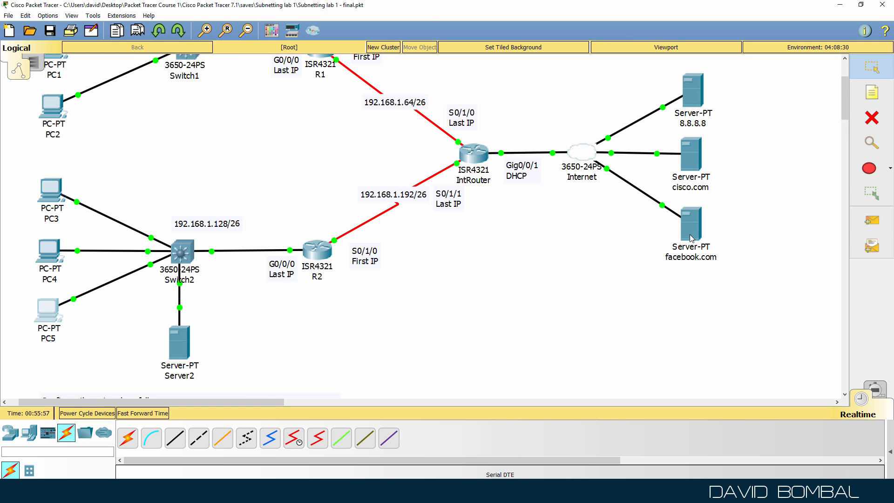
Step: Scroll the topology up to reach PC3
scroll("up", 3)
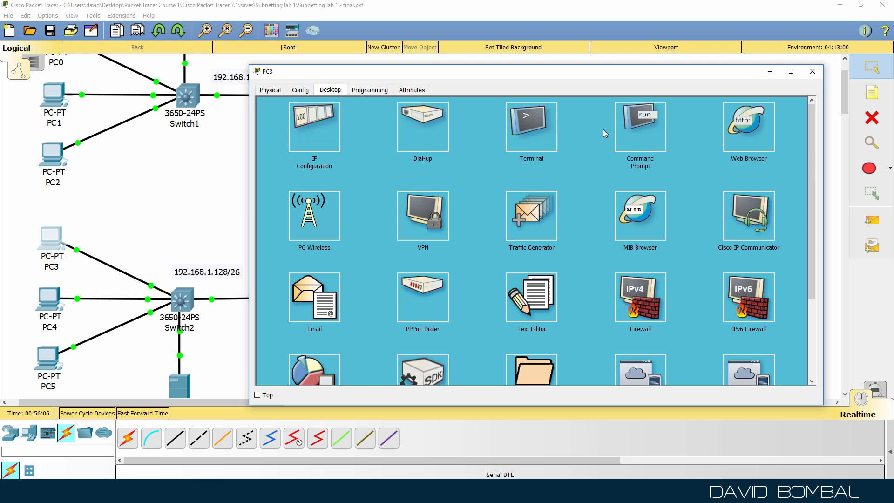
Step: Run tracert 192.168.1.1 from PC3 through R2, IntRouter and R1, then close PC3
left_click(639, 124)
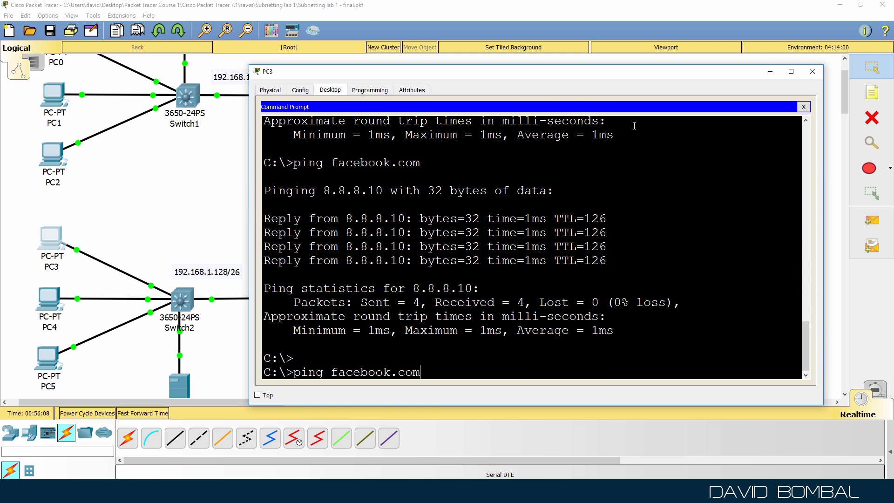
key("Backspace")
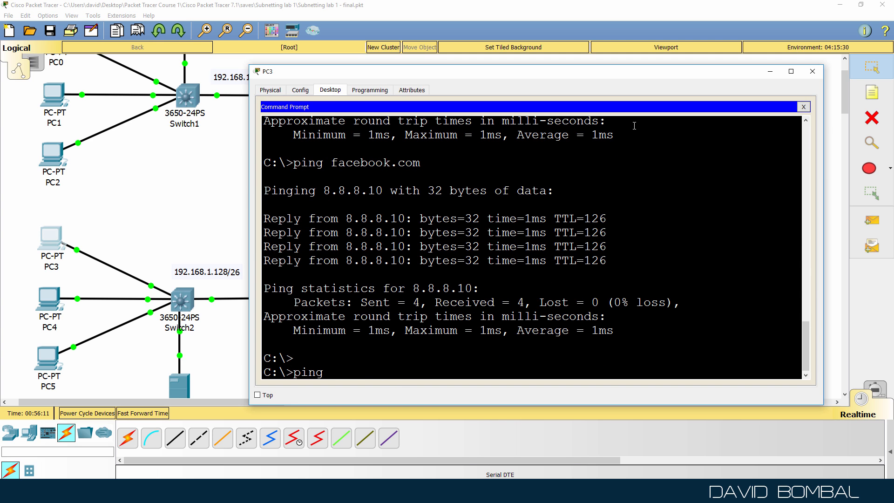
type("192.168.1.1")
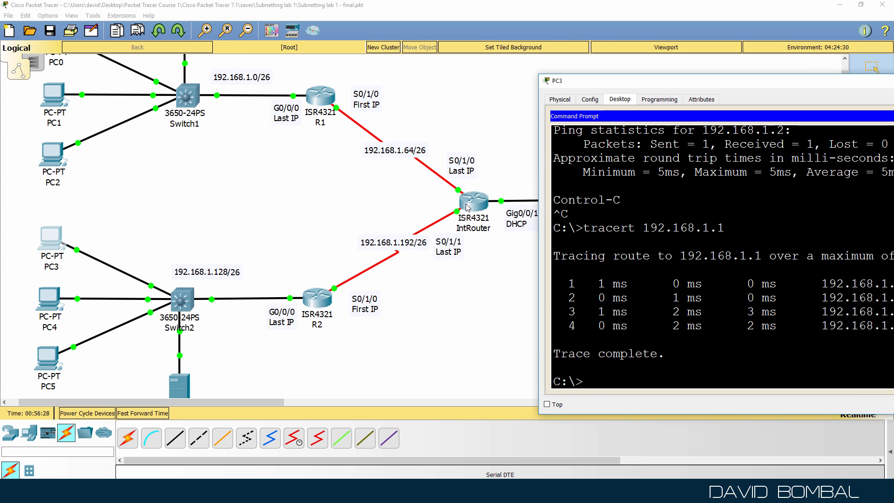
mouse_move(62, 101)
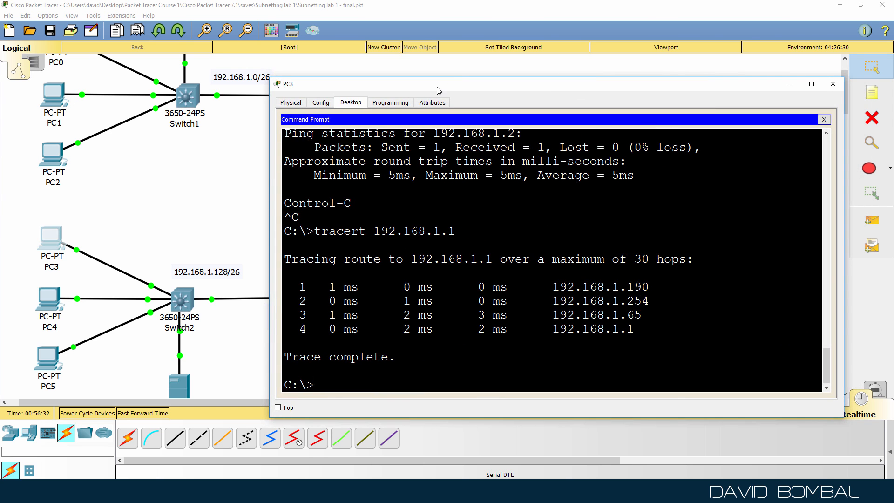
left_click(832, 83)
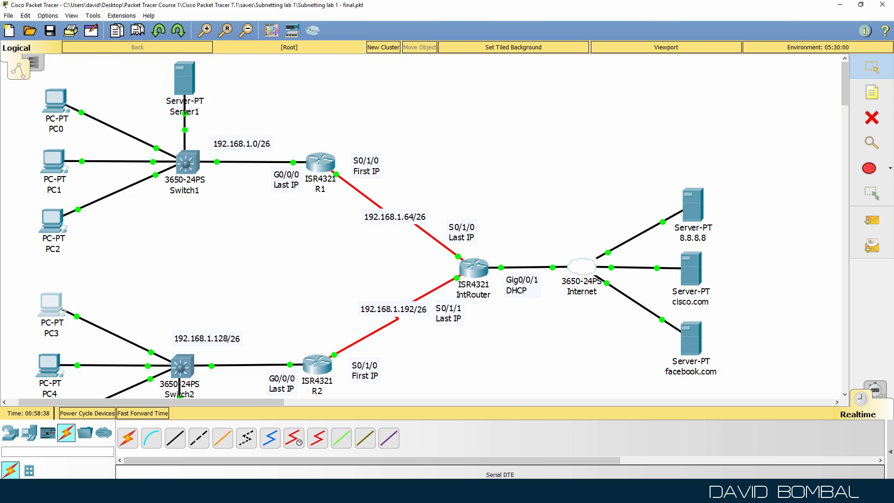